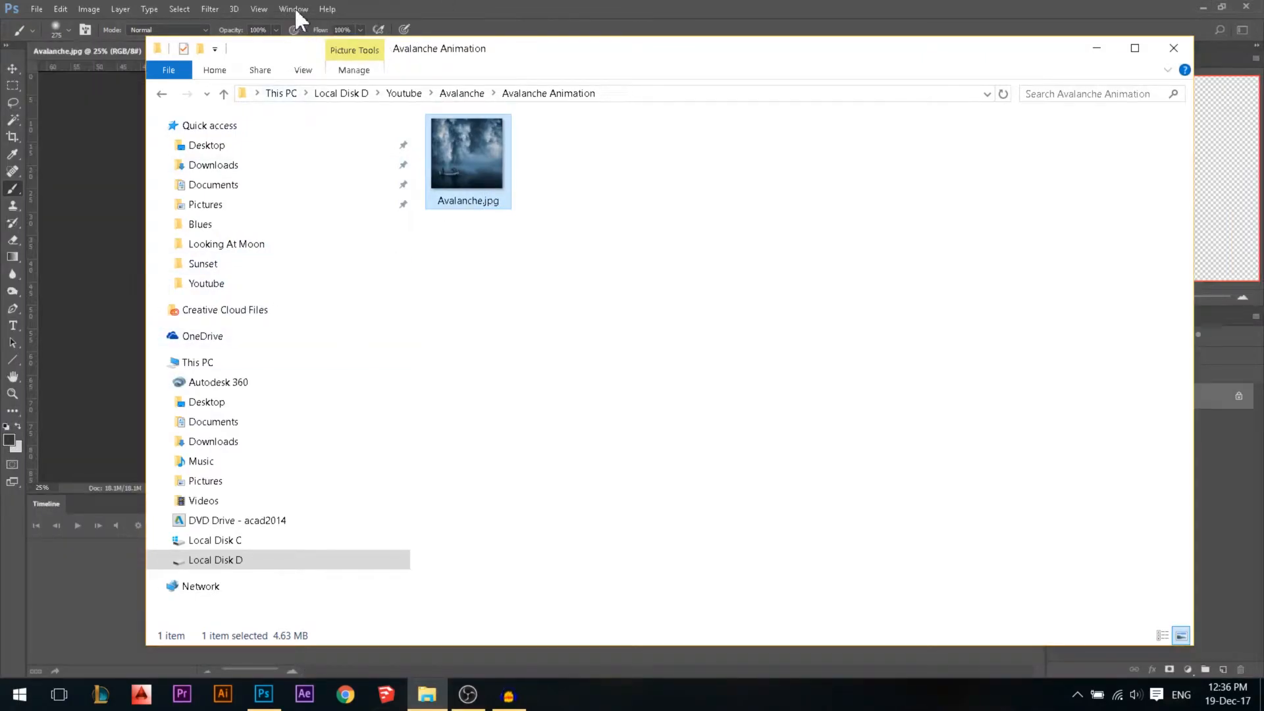
# Open Avalanche.jpg in Photoshop and hide the Timeline panel to give the image room.
pyautogui.click(1169, 48)
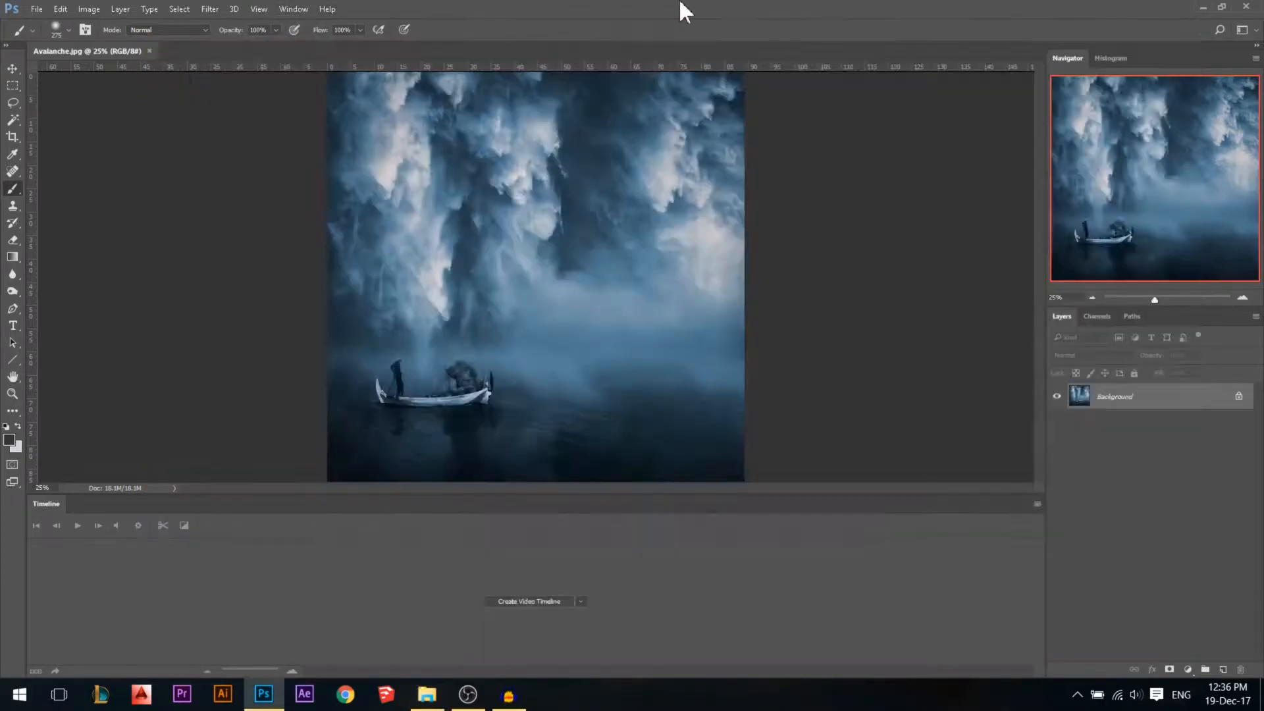
pyautogui.click(294, 8)
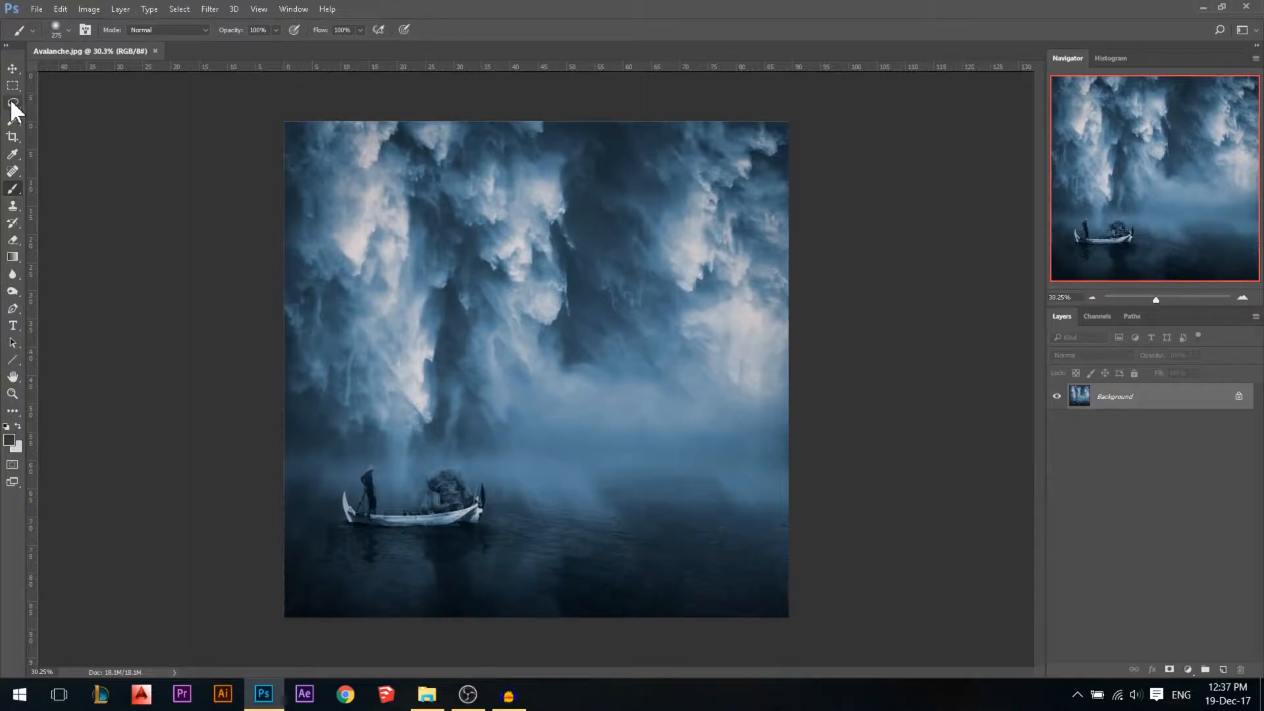
# Choose the Rectangular Marquee and make the Background layer active for the water selection.
pyautogui.click(11, 82)
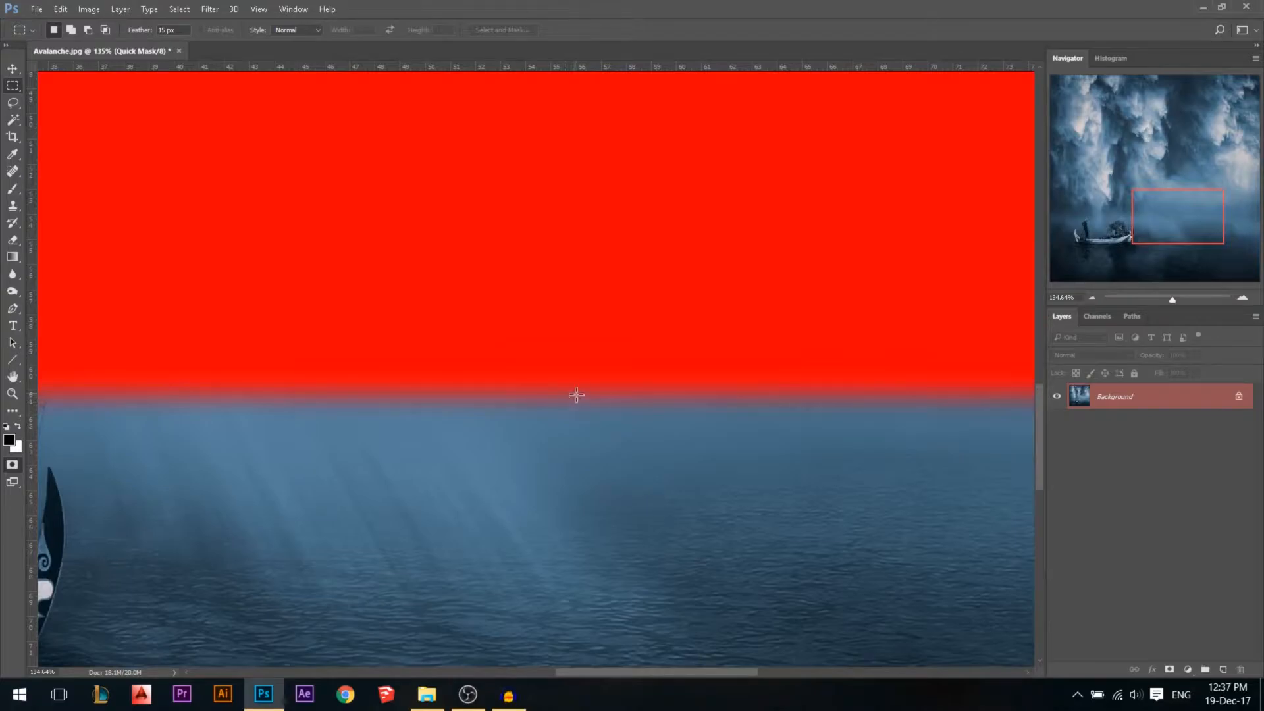
pyautogui.moveTo(604, 394)
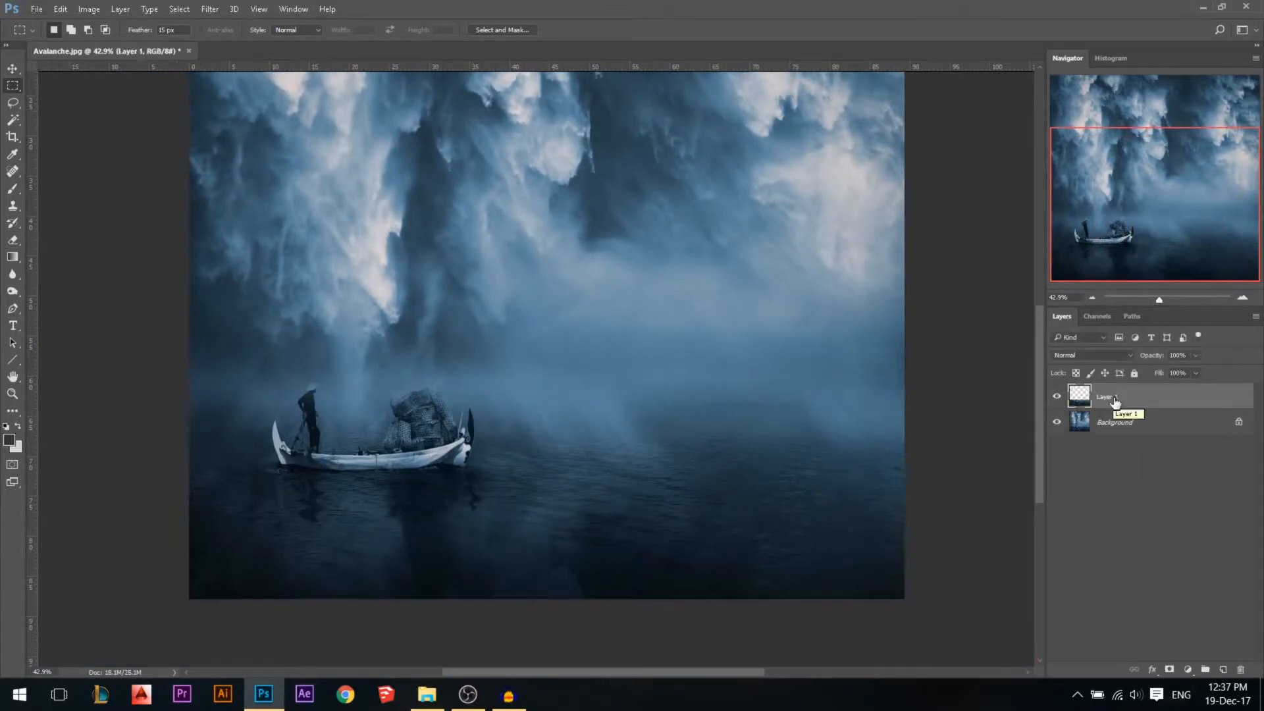
pyautogui.click(8, 68)
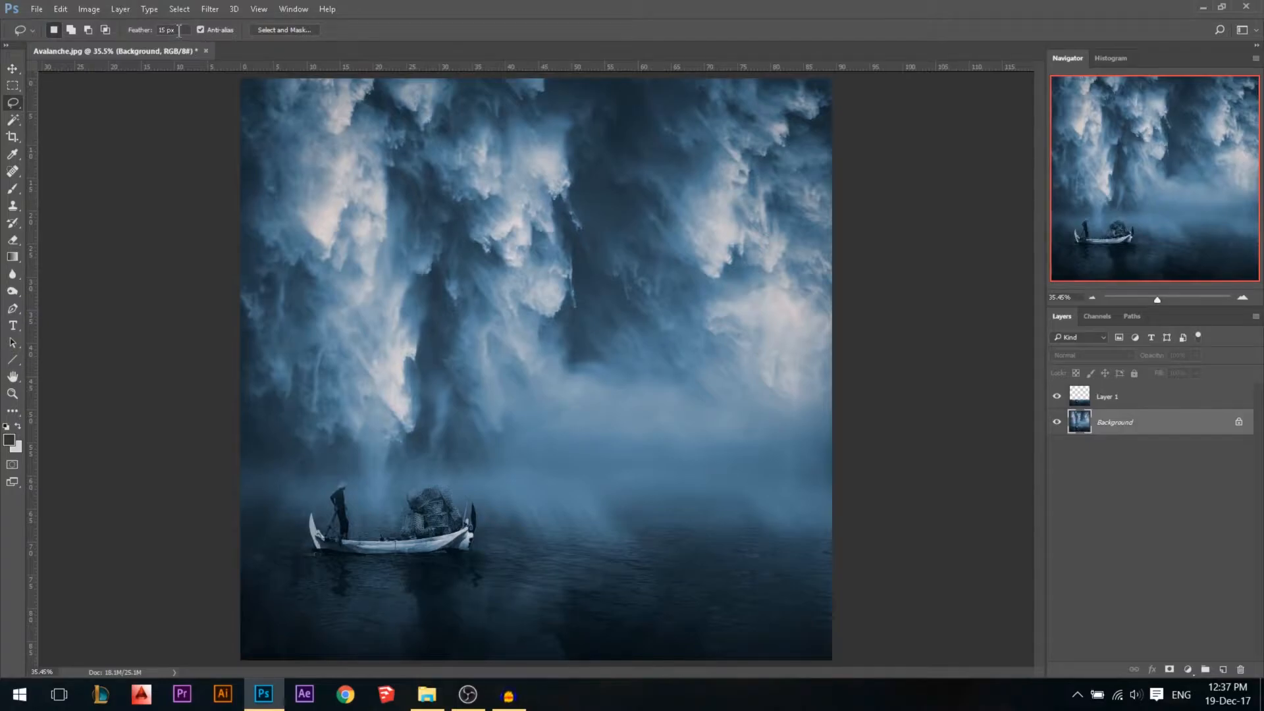
pyautogui.moveTo(242, 85)
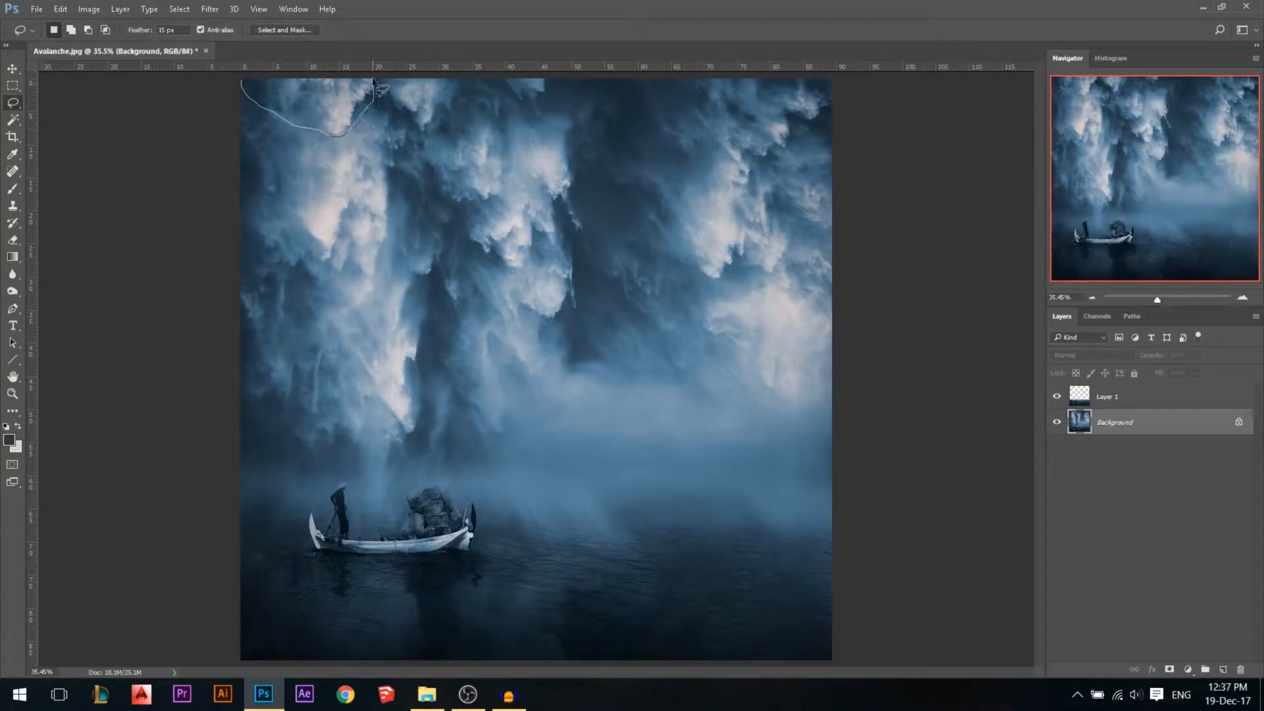
# Lasso-select the top cloud streaks plus the left, central and middle waterfall streaks with 15 px feather.
pyautogui.click(379, 90)
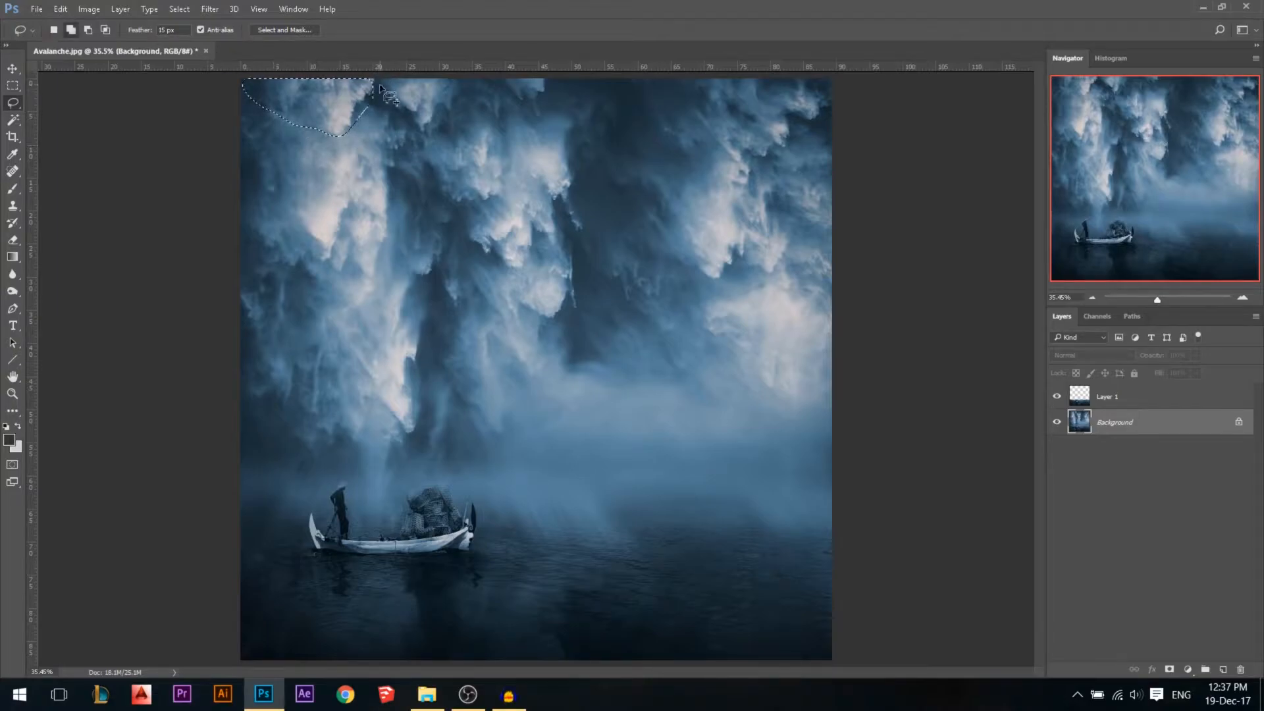
pyautogui.moveTo(371, 88); pyautogui.dragTo(447, 121)
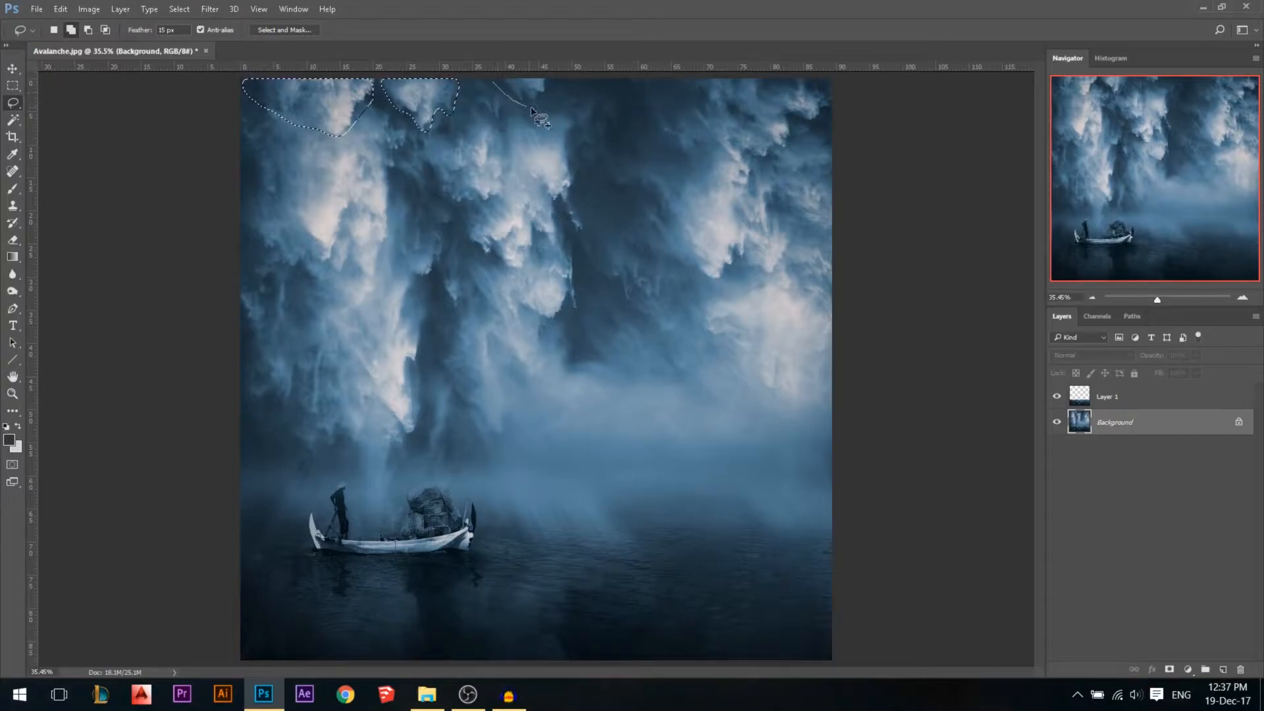
pyautogui.moveTo(496, 88); pyautogui.dragTo(544, 109)
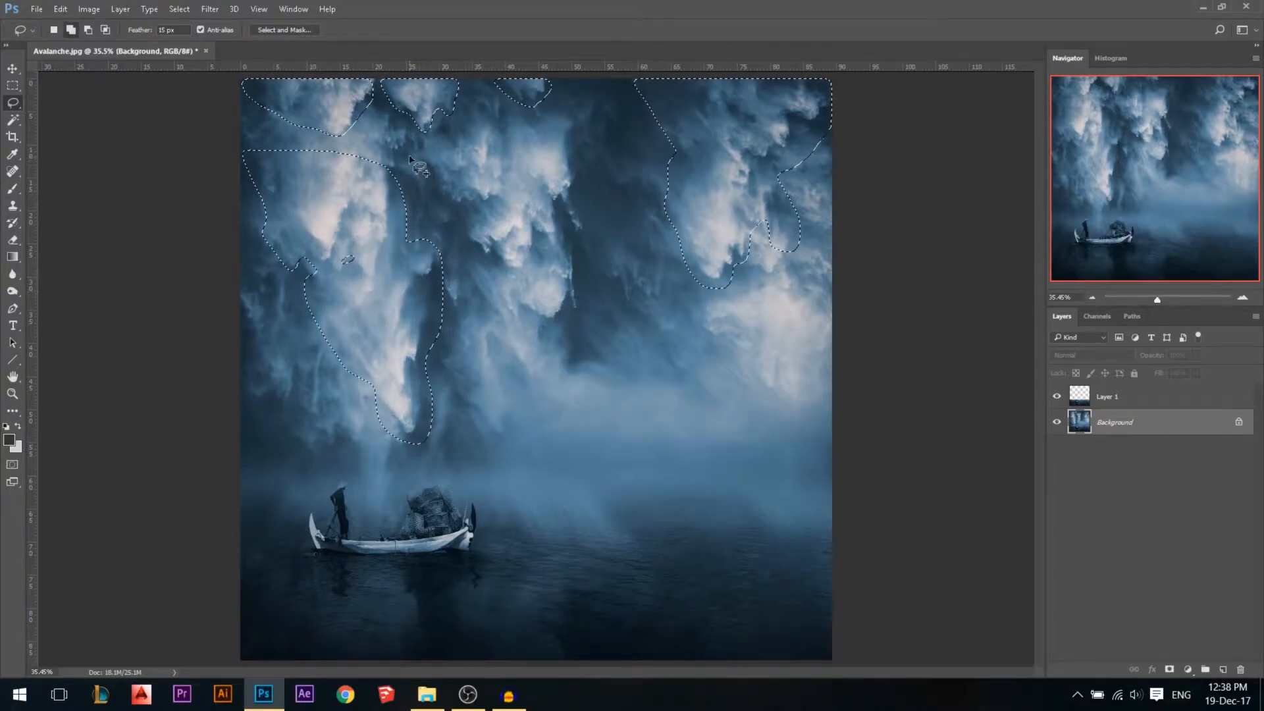
pyautogui.moveTo(419, 152); pyautogui.dragTo(555, 343)
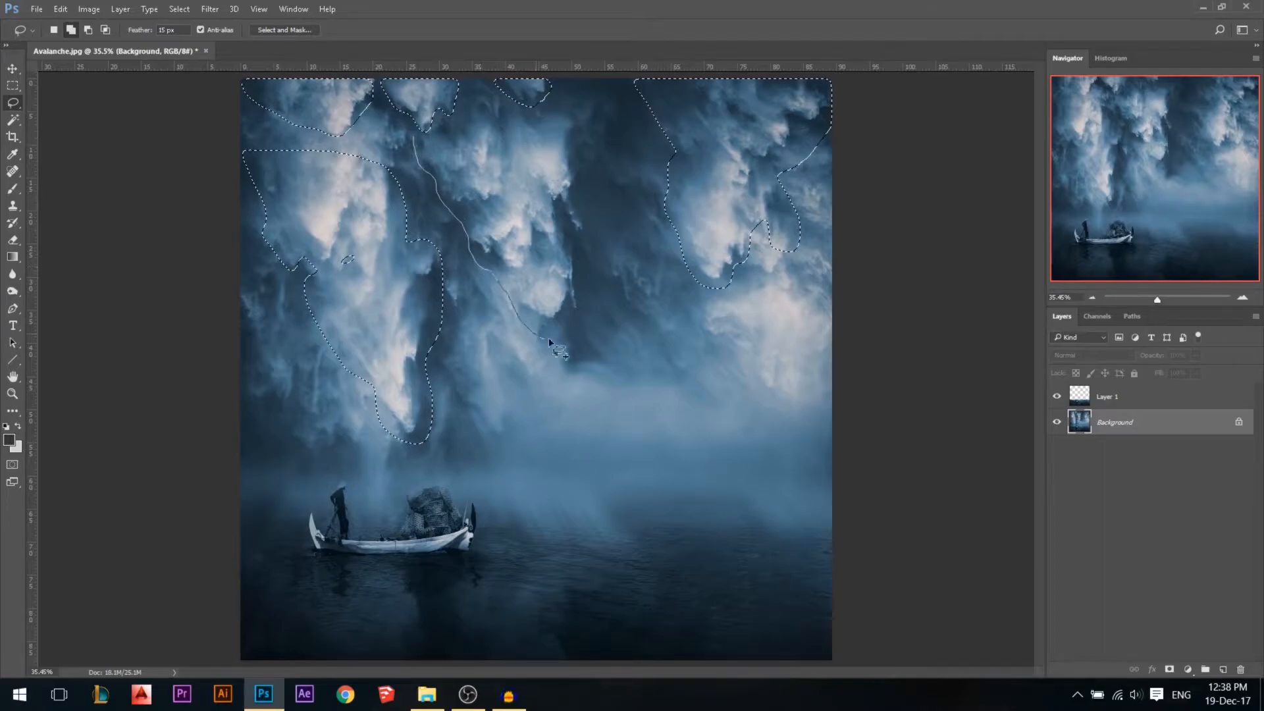
pyautogui.moveTo(547, 346); pyautogui.dragTo(580, 96)
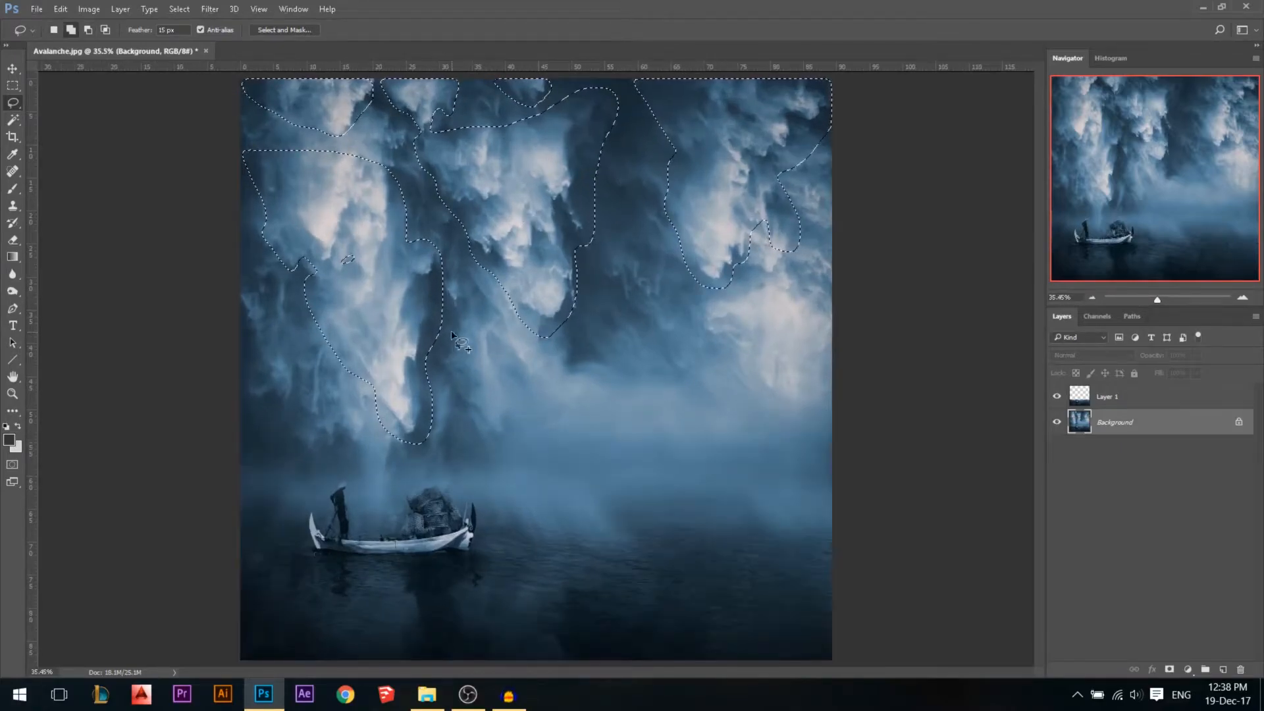
pyautogui.moveTo(490, 315); pyautogui.dragTo(491, 411)
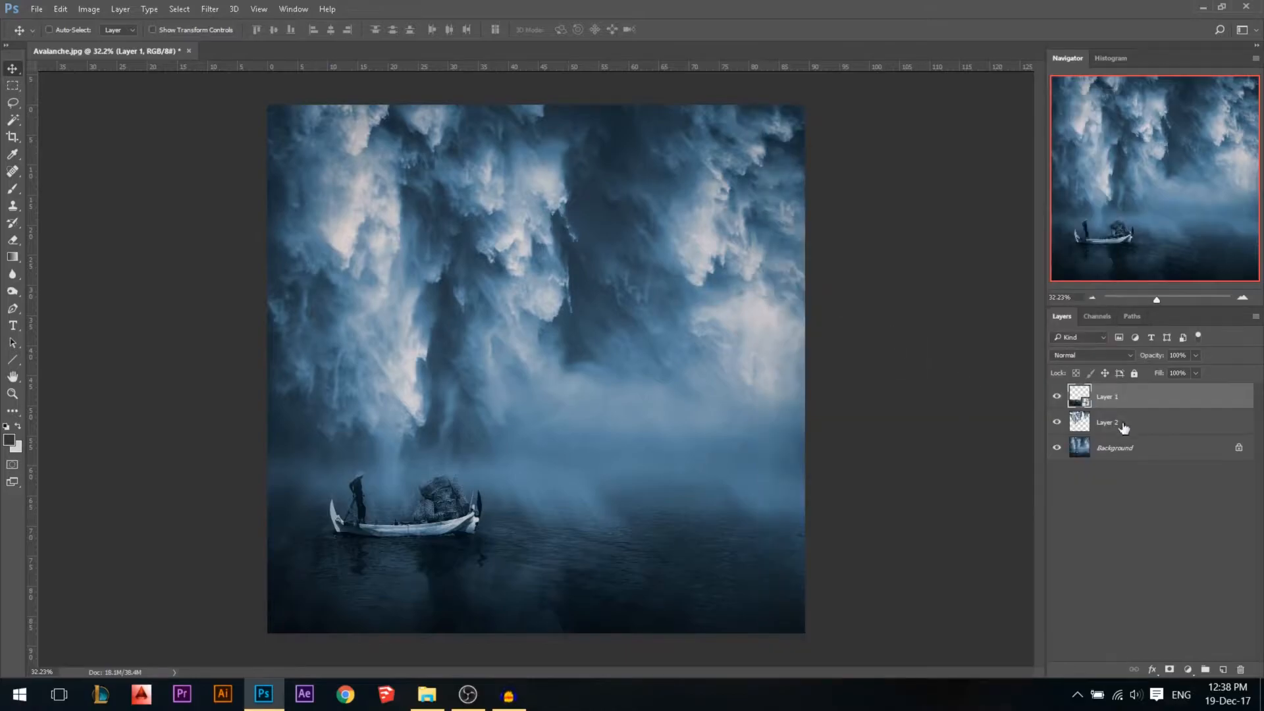
# Select Layer 2, show the Timeline via Window and create a video timeline from the layers.
pyautogui.click(1119, 421)
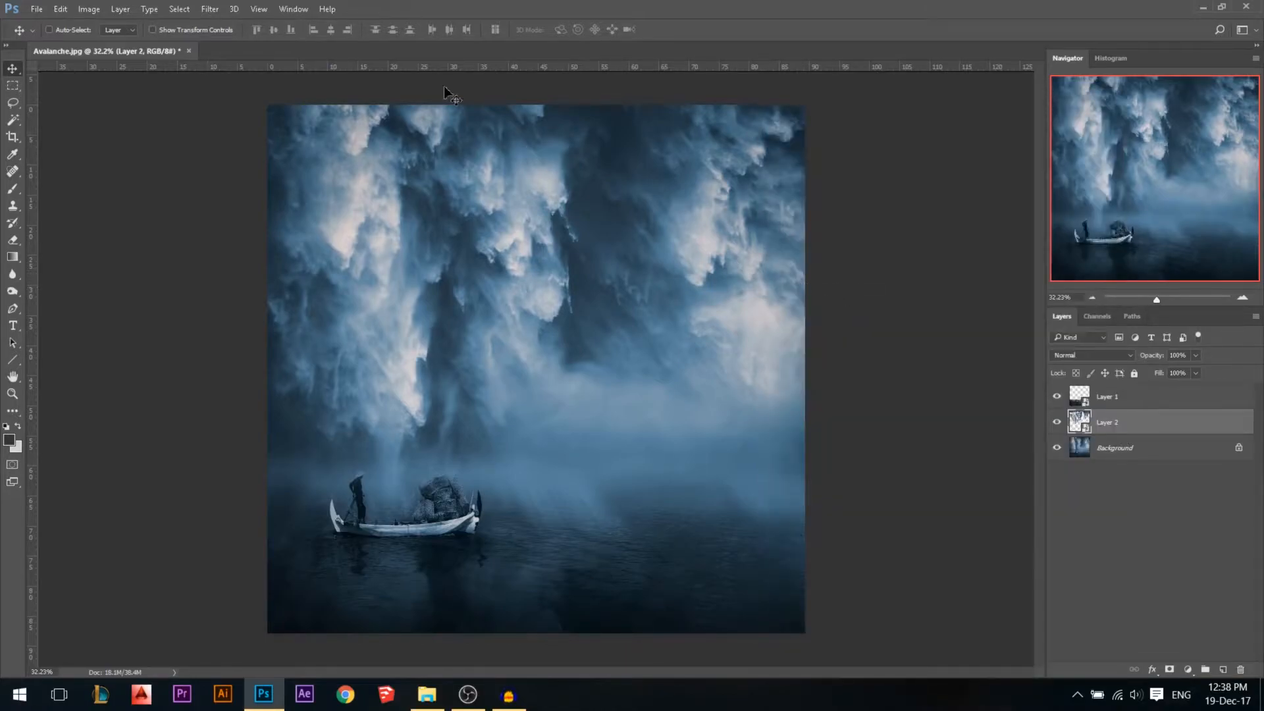
pyautogui.click(298, 8)
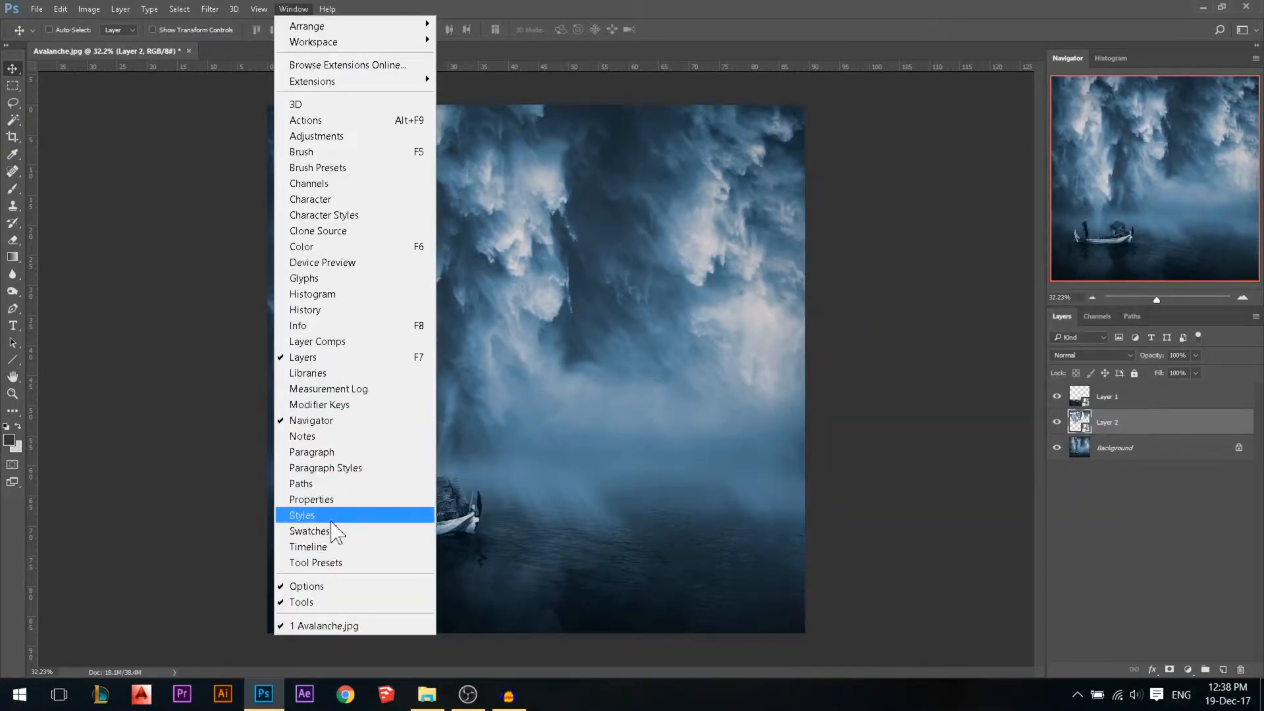
pyautogui.click(308, 546)
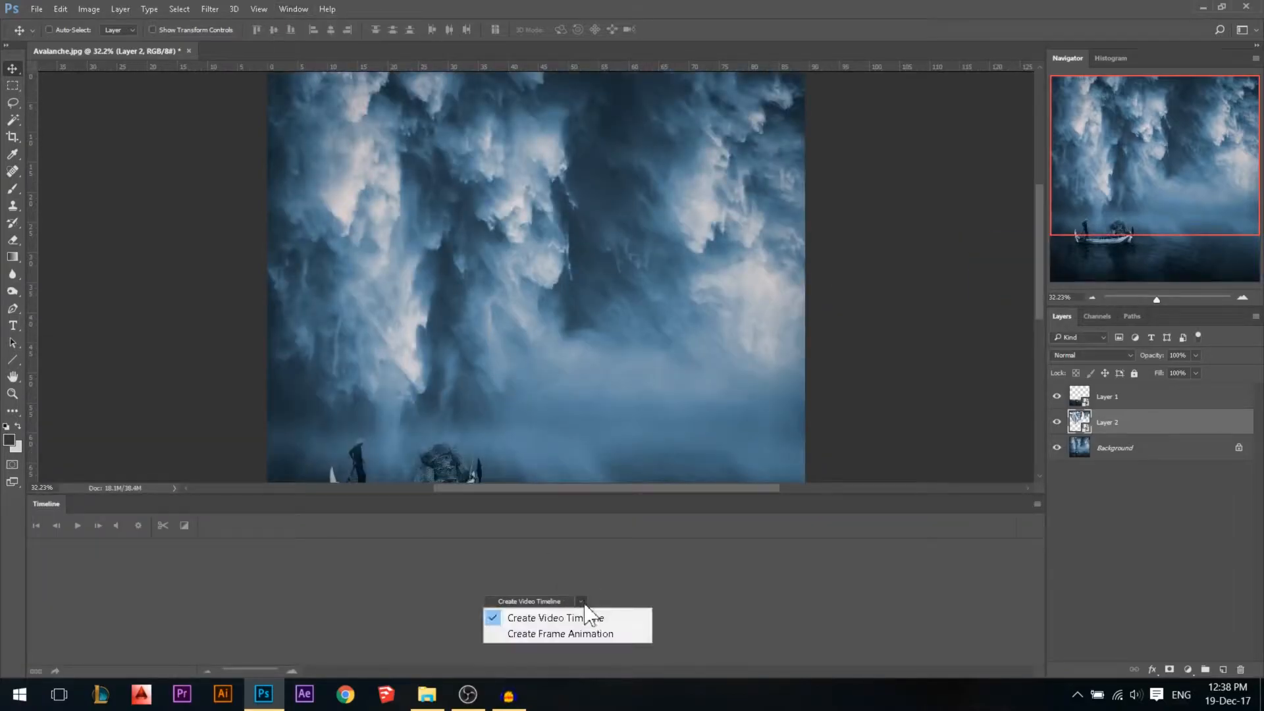
pyautogui.moveTo(569, 637)
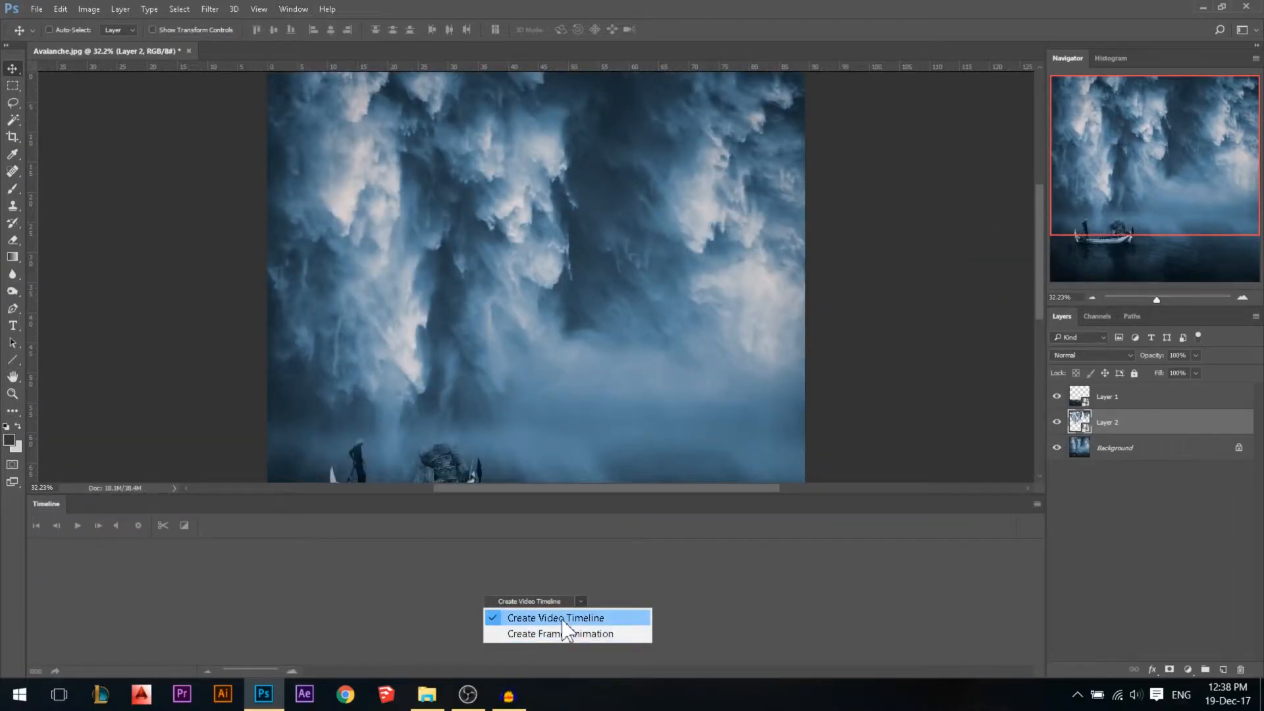
pyautogui.click(558, 616)
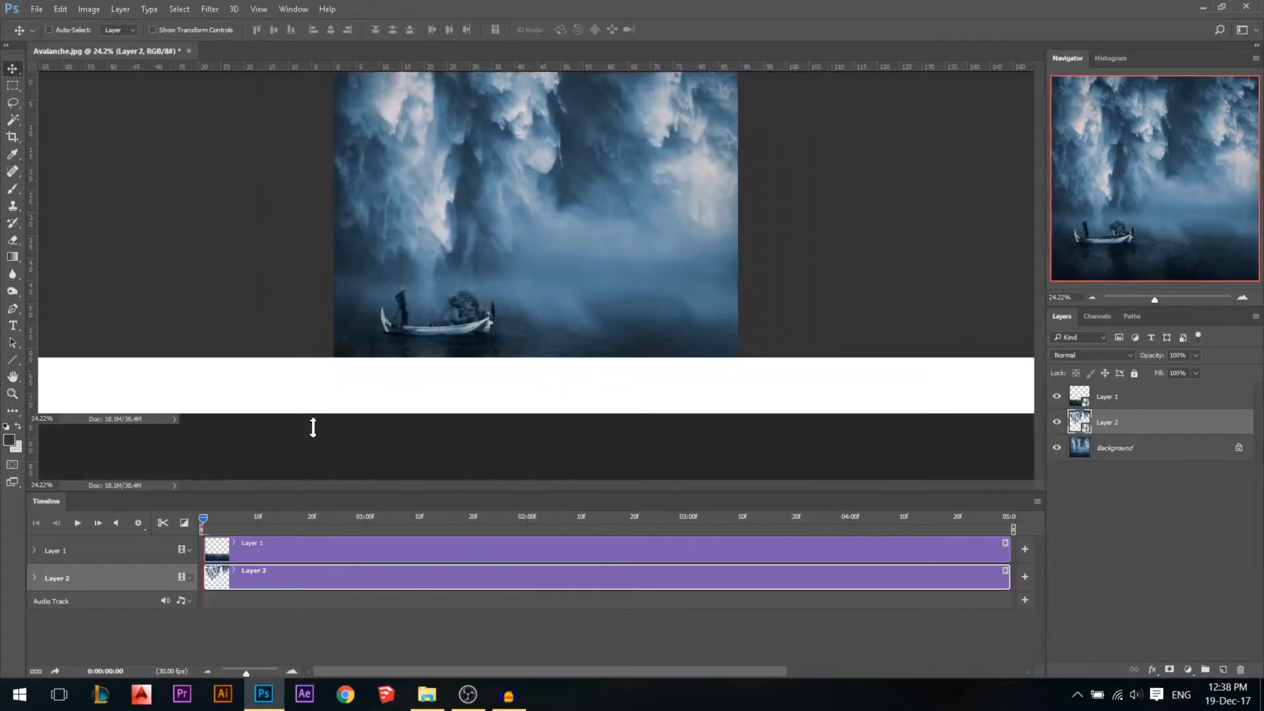
# Enlarge the Timeline, then trim the Layer 1 and Layer 2 clips and the work area to 02:00.
pyautogui.moveTo(313, 426); pyautogui.dragTo(315, 483)
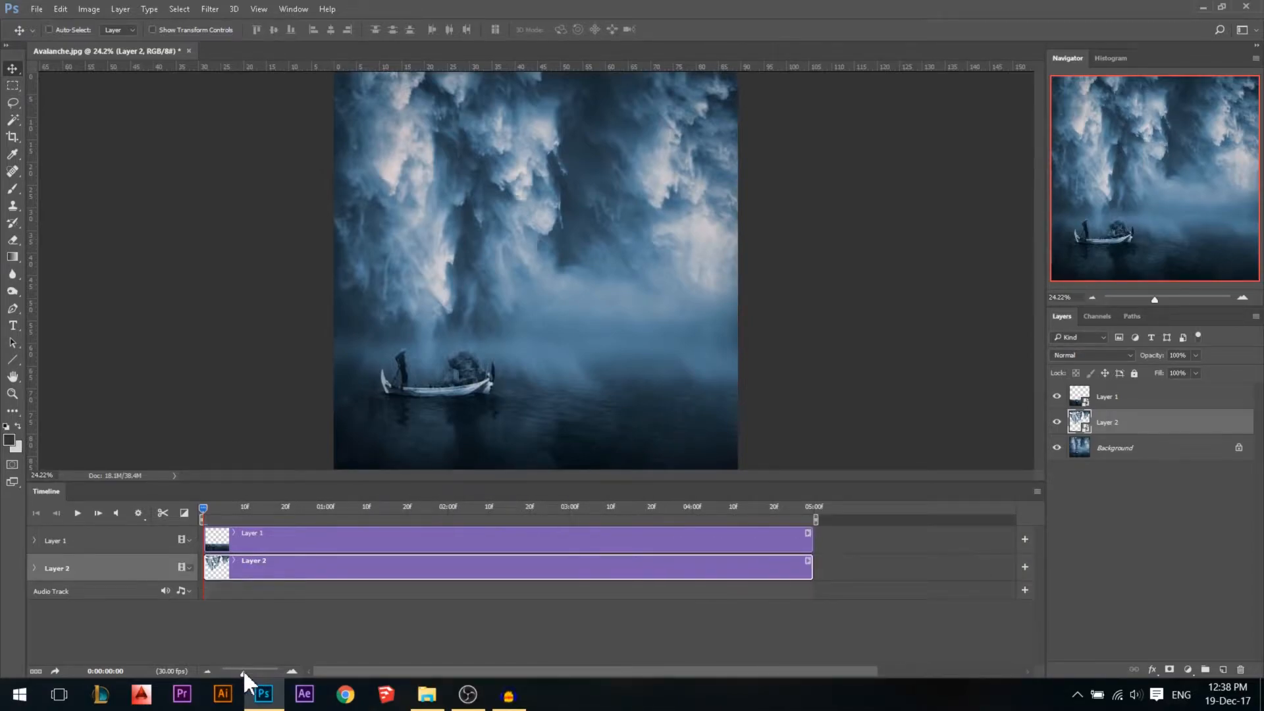
pyautogui.moveTo(324, 523)
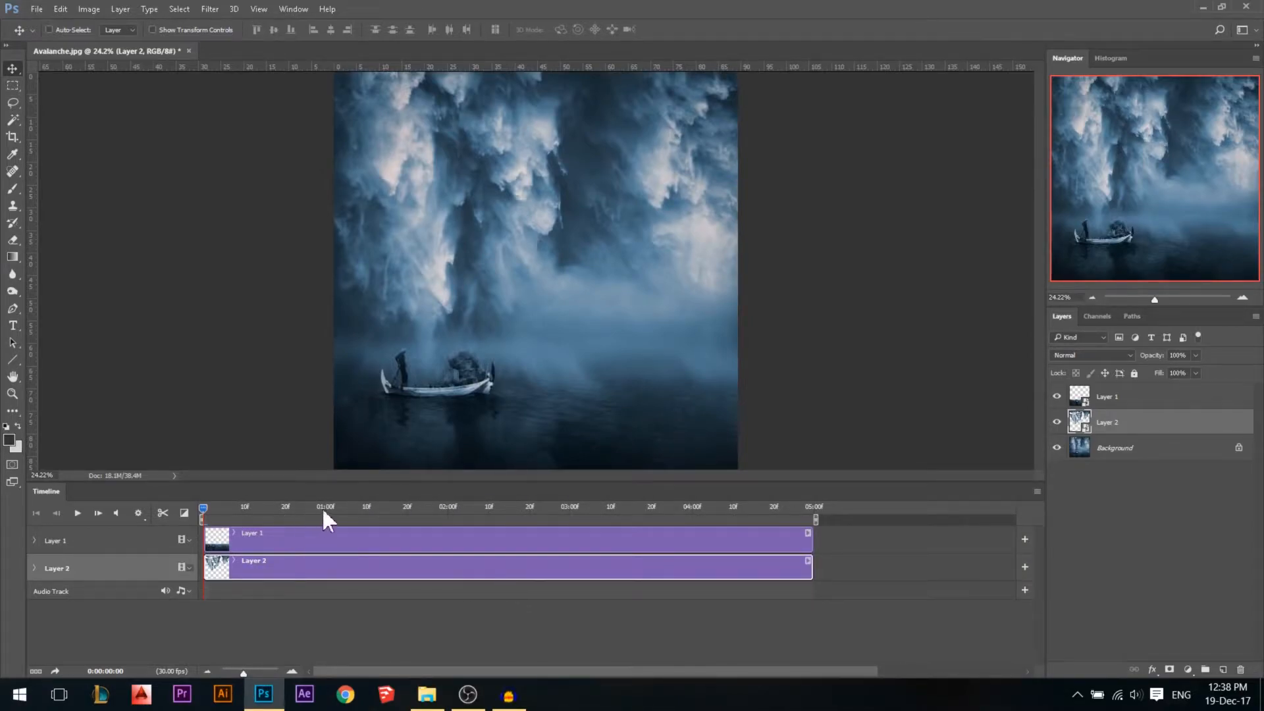
pyautogui.moveTo(290, 517)
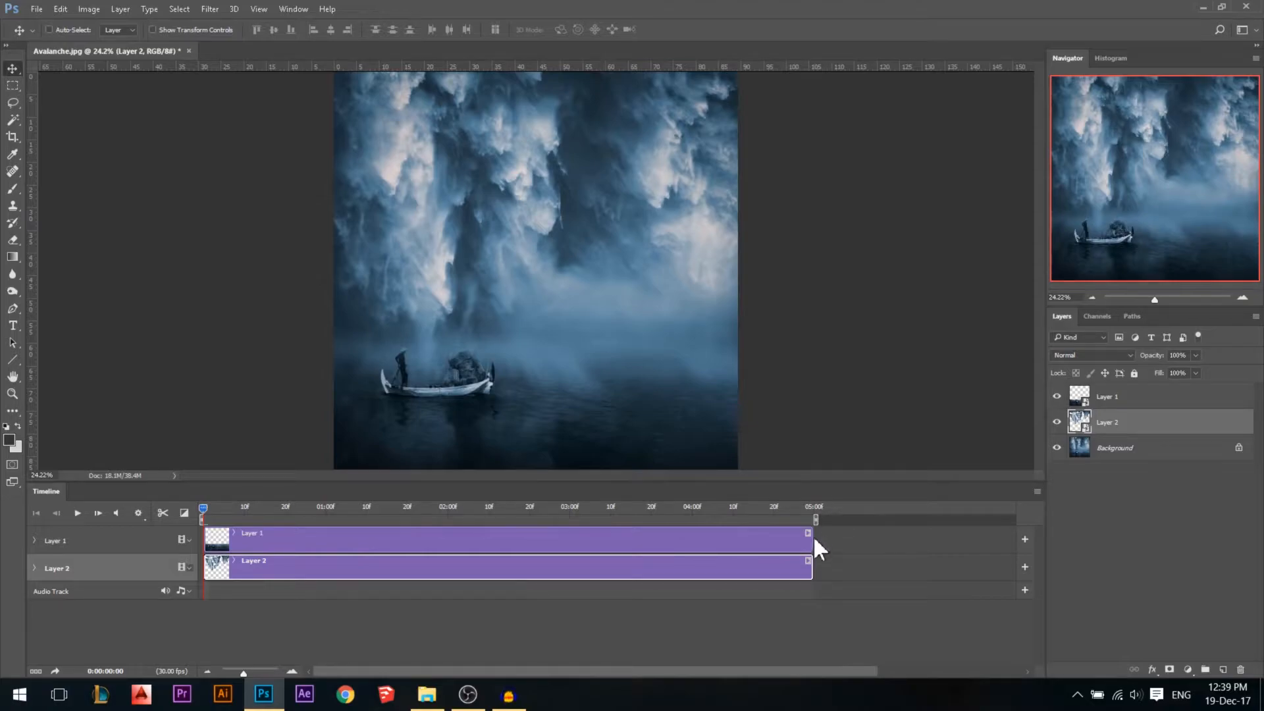
pyautogui.moveTo(807, 538); pyautogui.dragTo(450, 538)
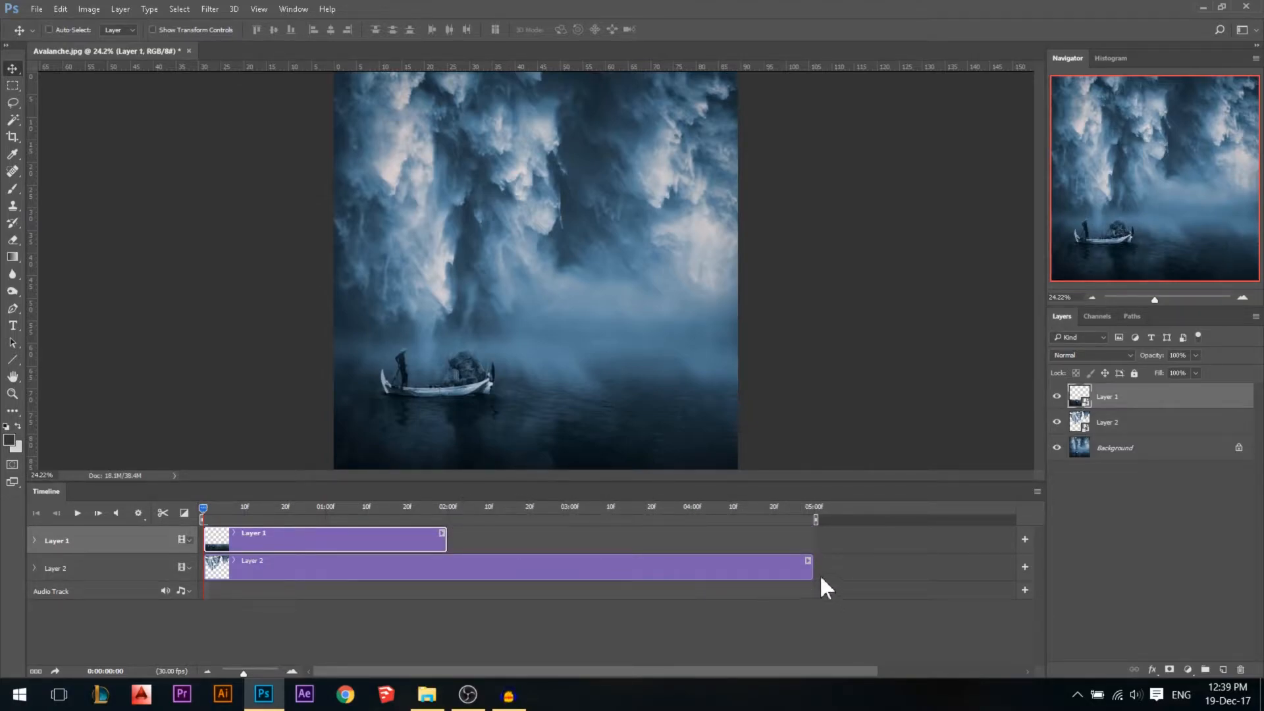
pyautogui.moveTo(806, 566); pyautogui.dragTo(446, 566)
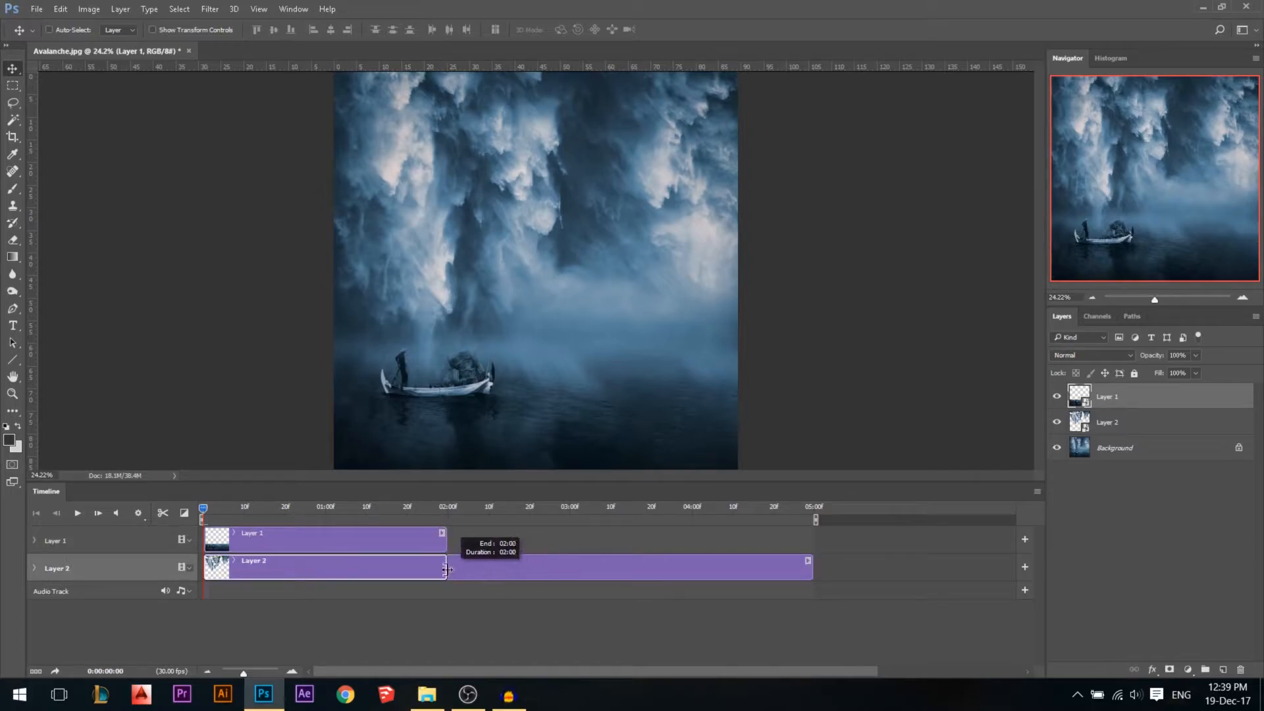
pyautogui.moveTo(808, 566); pyautogui.dragTo(447, 566)
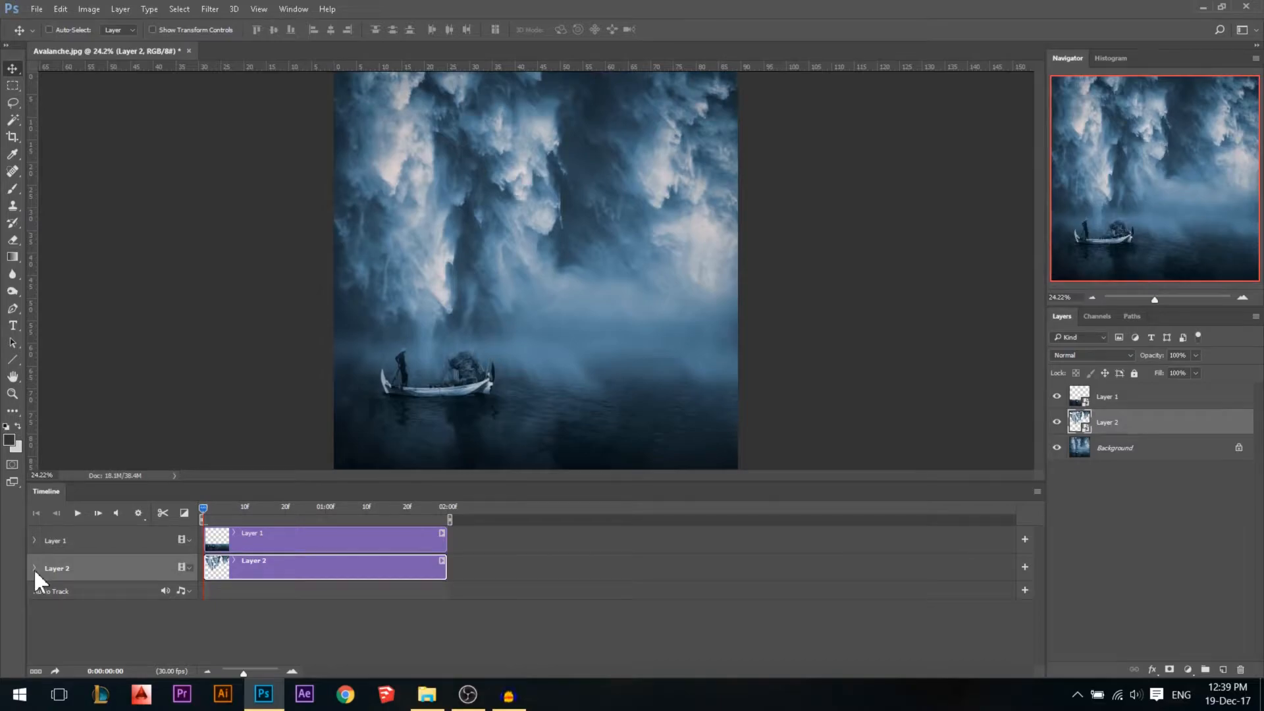
# Keyframe Layer 2's transform and scale its cloud streaks slightly larger at the clip's end.
pyautogui.click(34, 569)
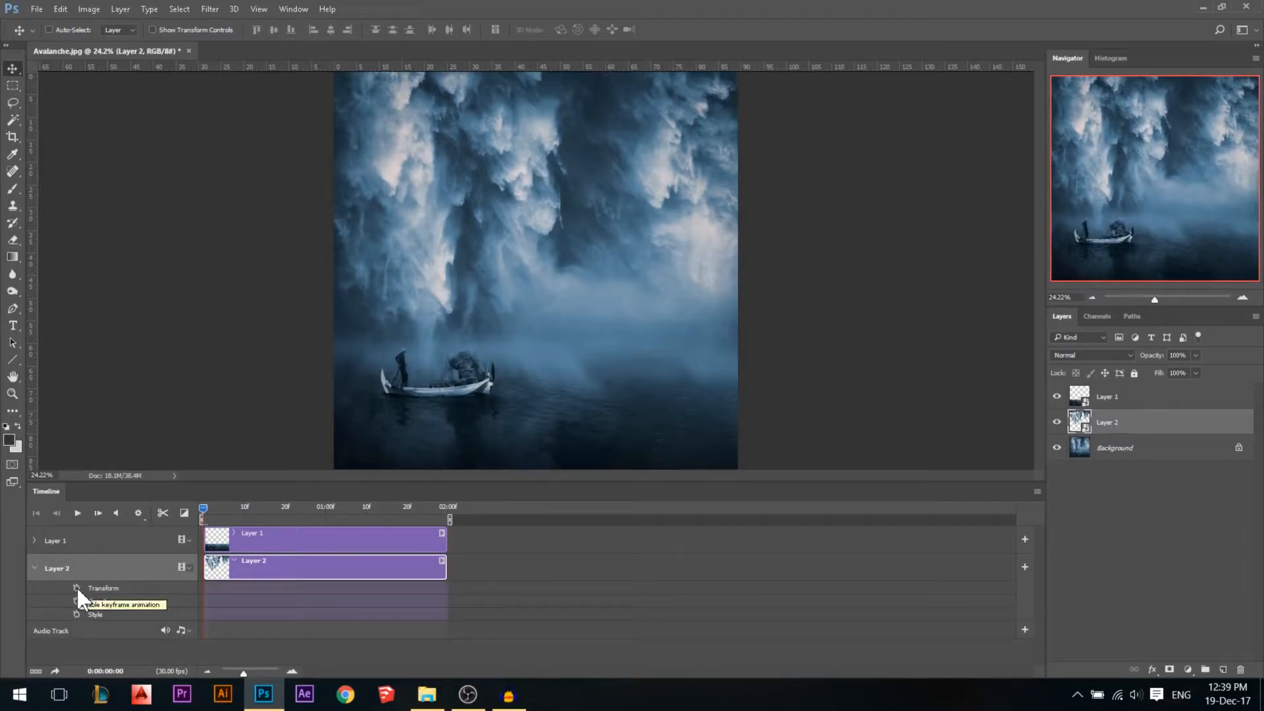
pyautogui.click(76, 587)
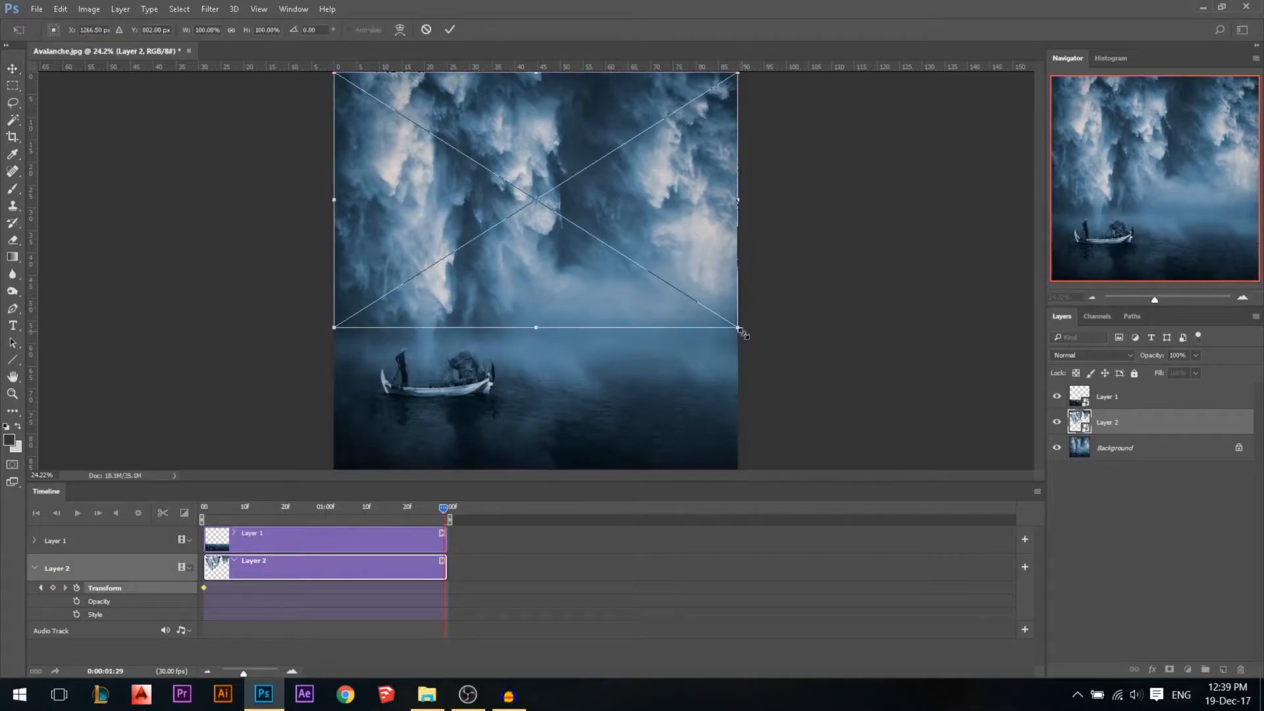
pyautogui.moveTo(740, 330); pyautogui.dragTo(755, 345)
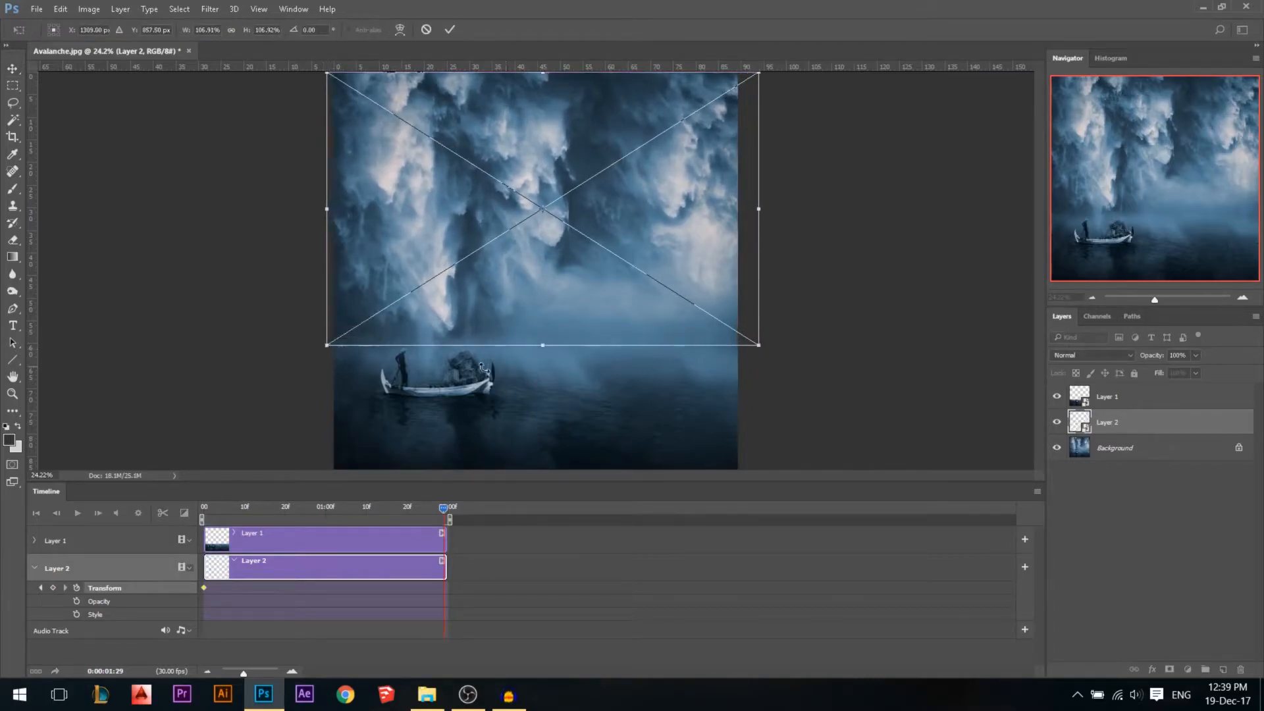
pyautogui.moveTo(542, 345); pyautogui.dragTo(542, 372)
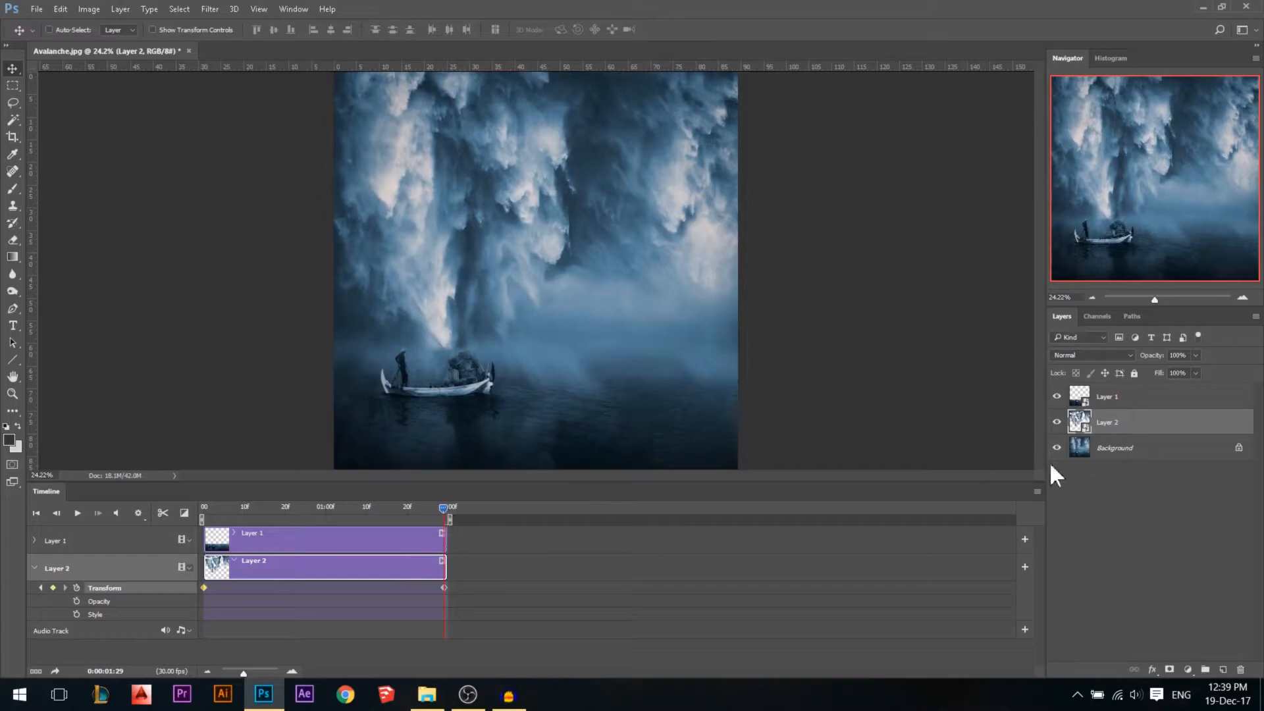
# Stretch Layer 1's water area wider for its end keyframe and scrub the playhead to preview the motion.
pyautogui.moveTo(443, 510); pyautogui.dragTo(345, 509)
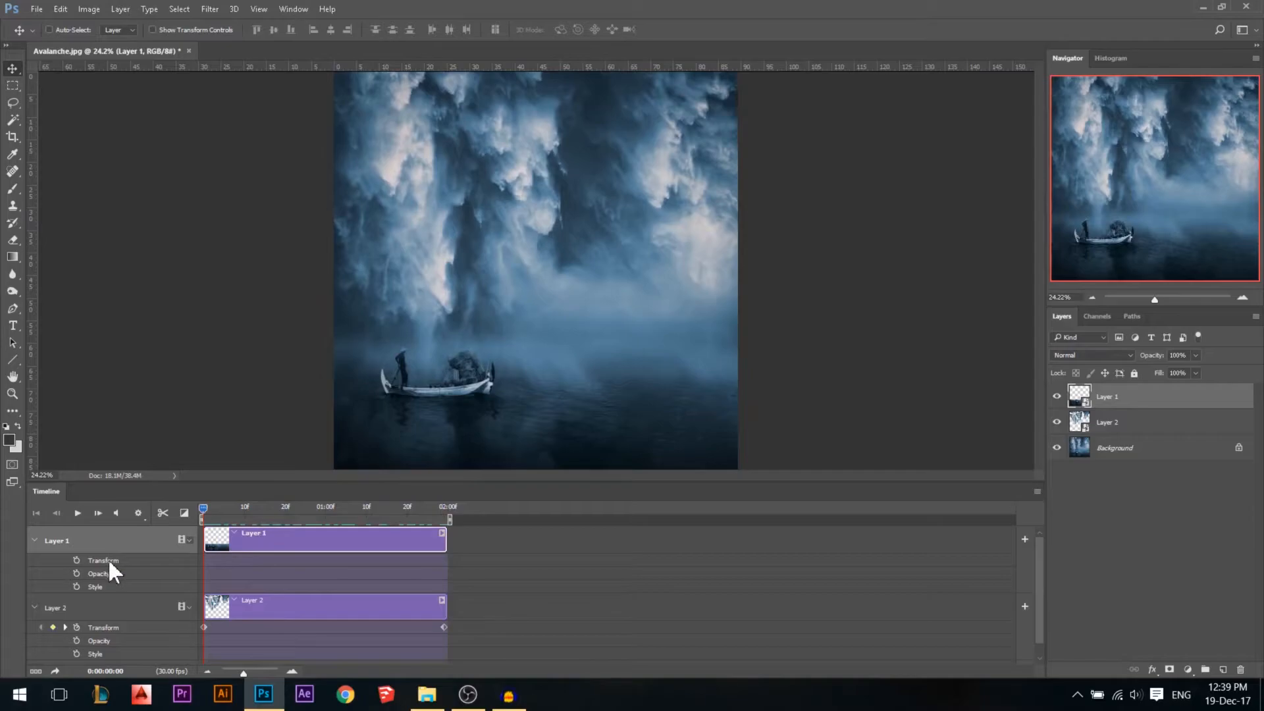
pyautogui.moveTo(79, 574)
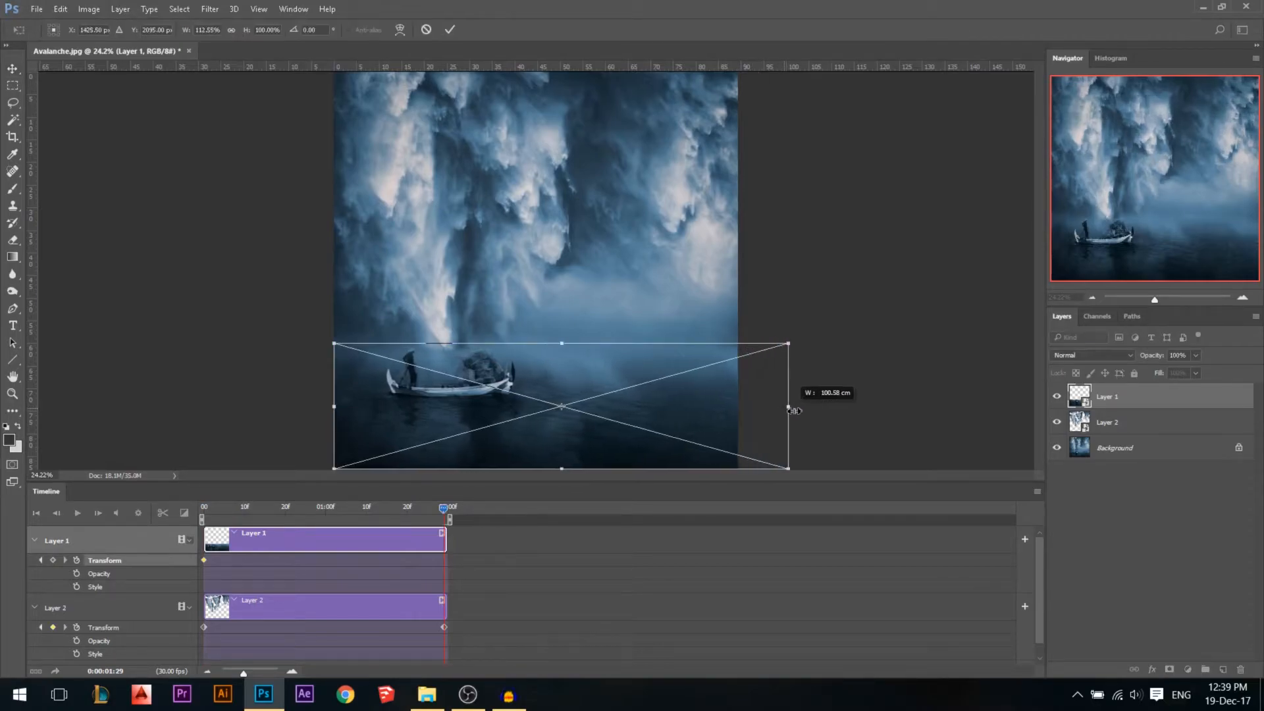
pyautogui.moveTo(787, 406); pyautogui.dragTo(796, 406)
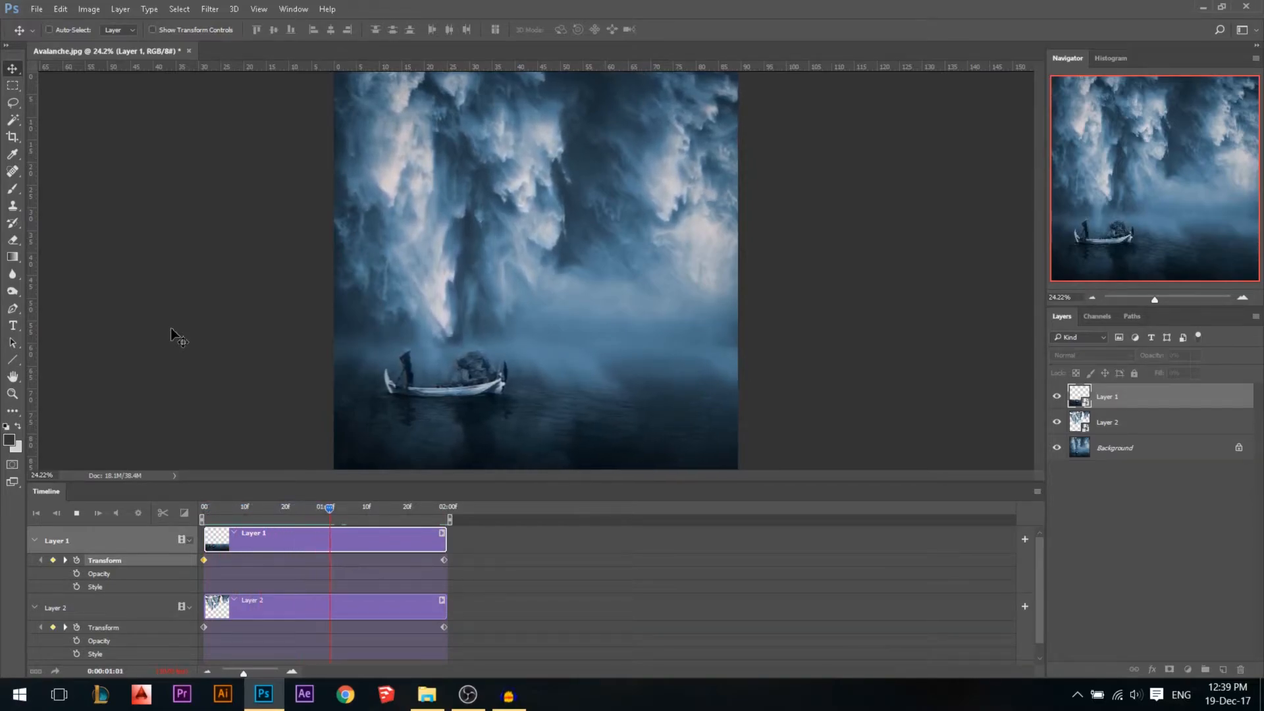
pyautogui.moveTo(329, 508); pyautogui.dragTo(398, 508)
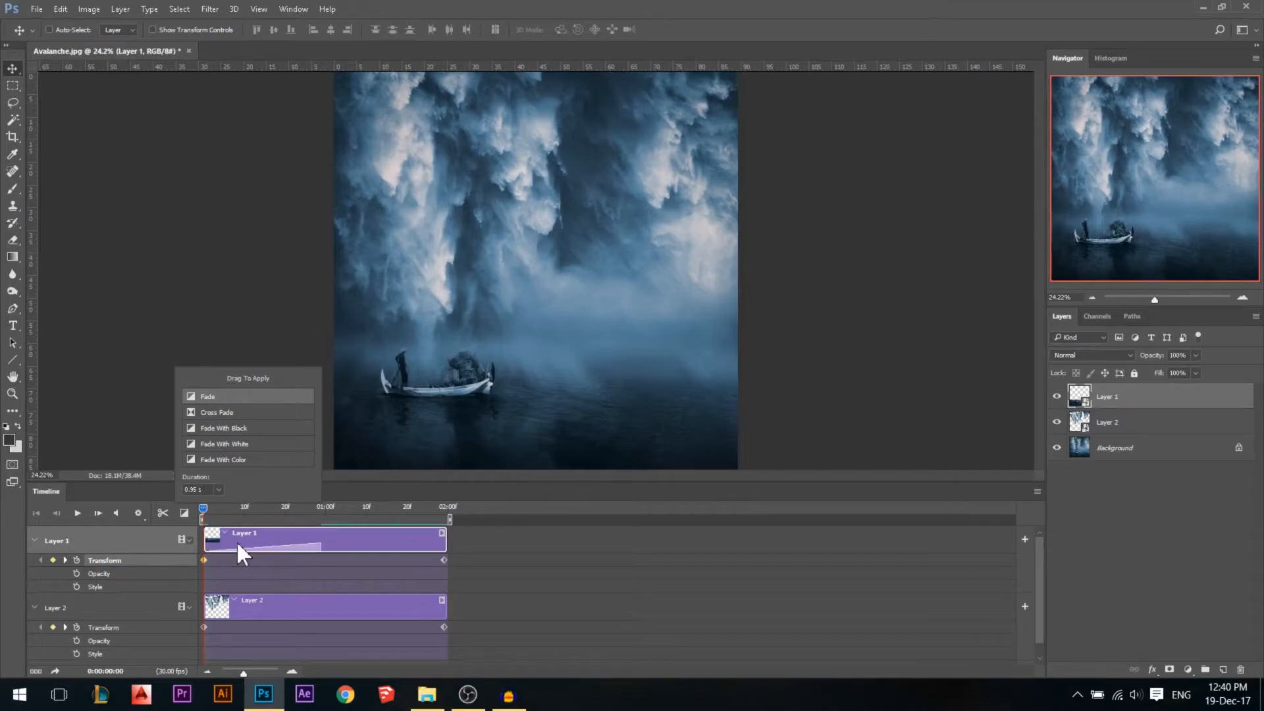
pyautogui.moveTo(389, 561)
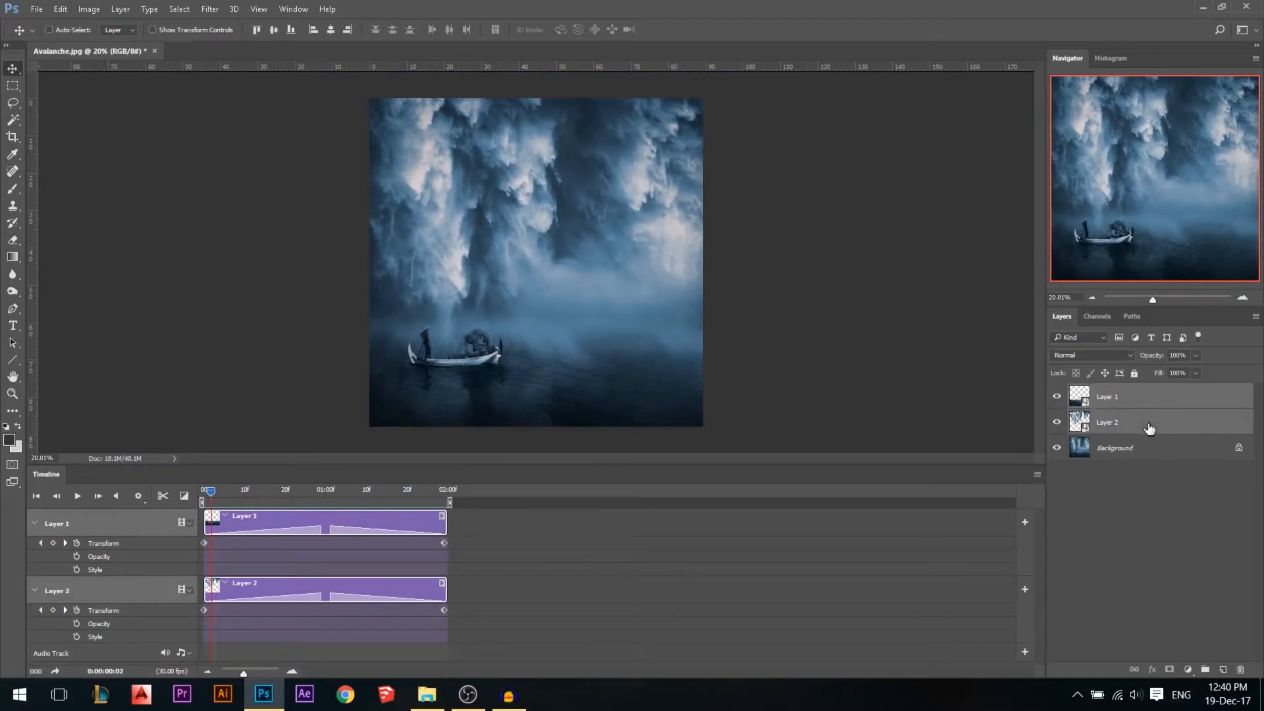
pyautogui.moveTo(1119, 424)
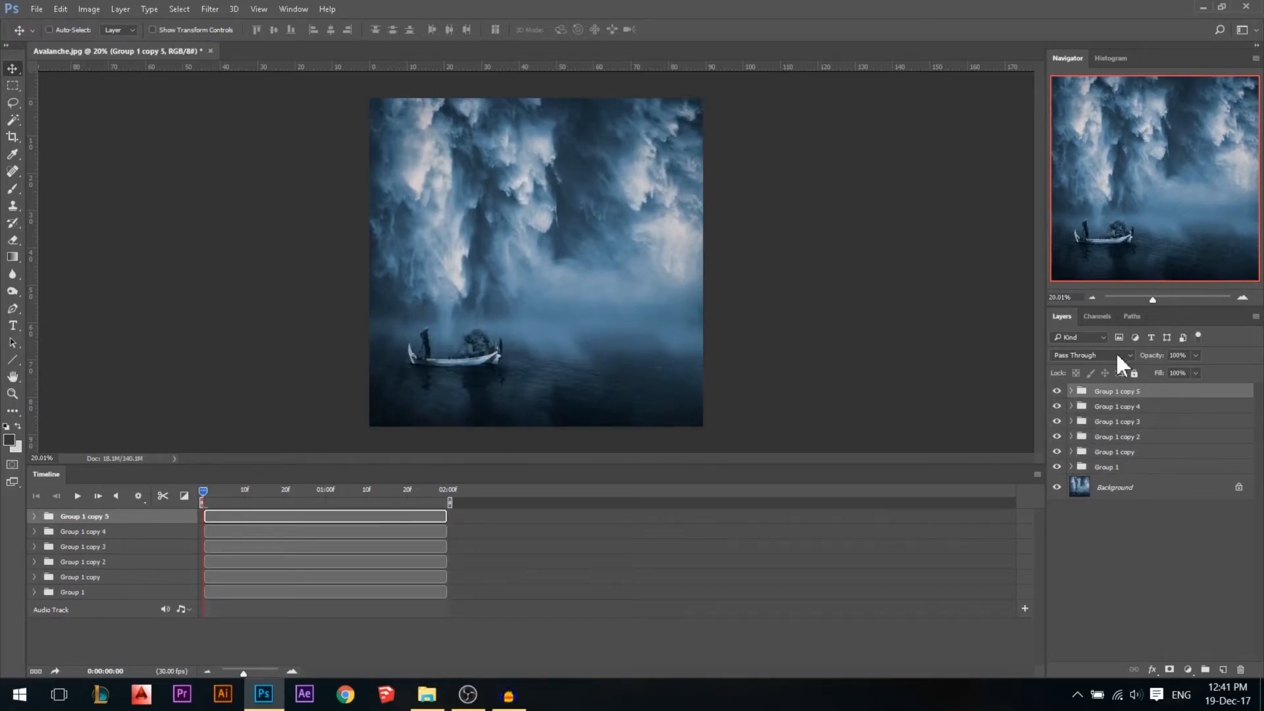
# Shift Group 1 copy to start at one second and trim Group 1 copy 5 to the first second.
pyautogui.click(79, 577)
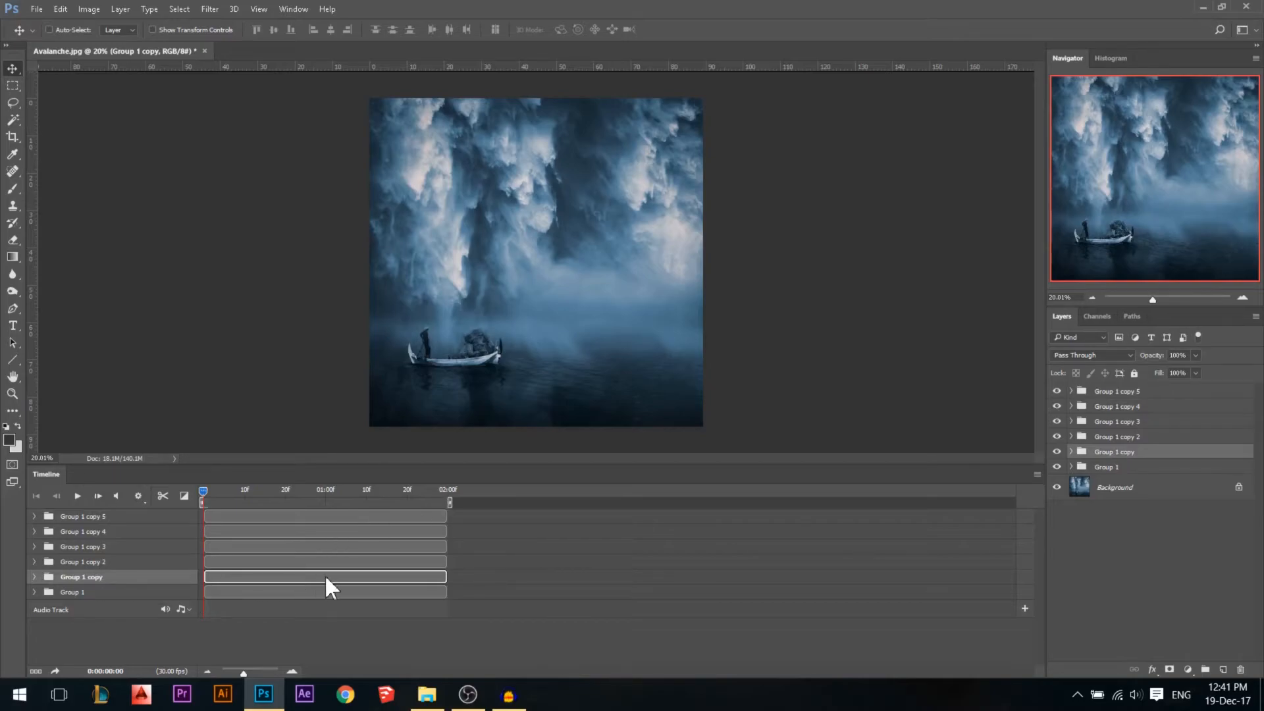
pyautogui.moveTo(326, 576); pyautogui.dragTo(385, 577)
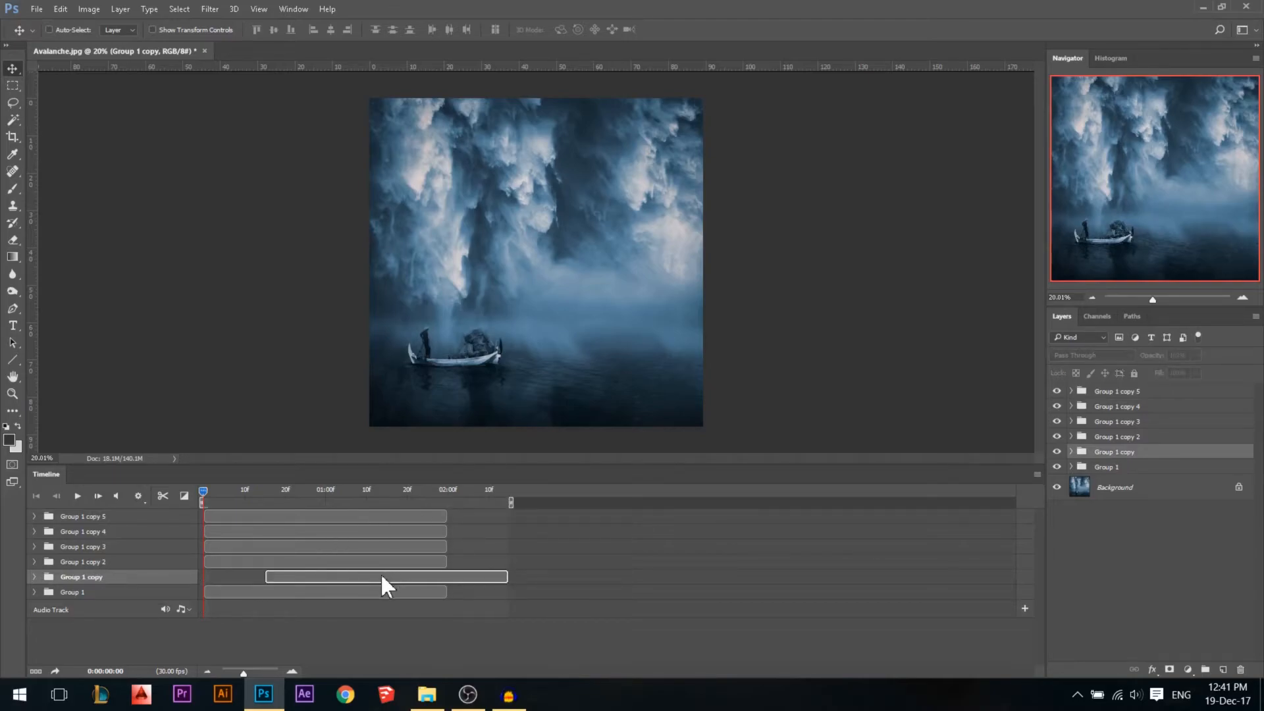
pyautogui.moveTo(386, 576); pyautogui.dragTo(447, 576)
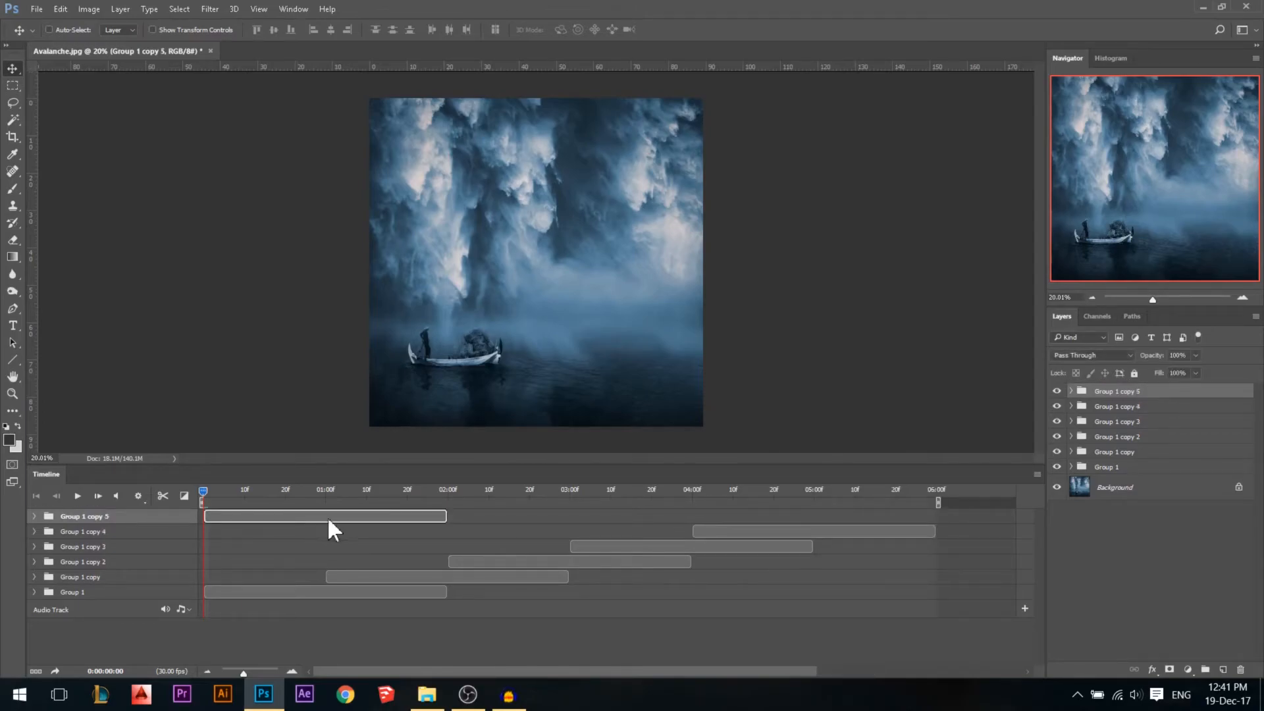
pyautogui.moveTo(428, 529)
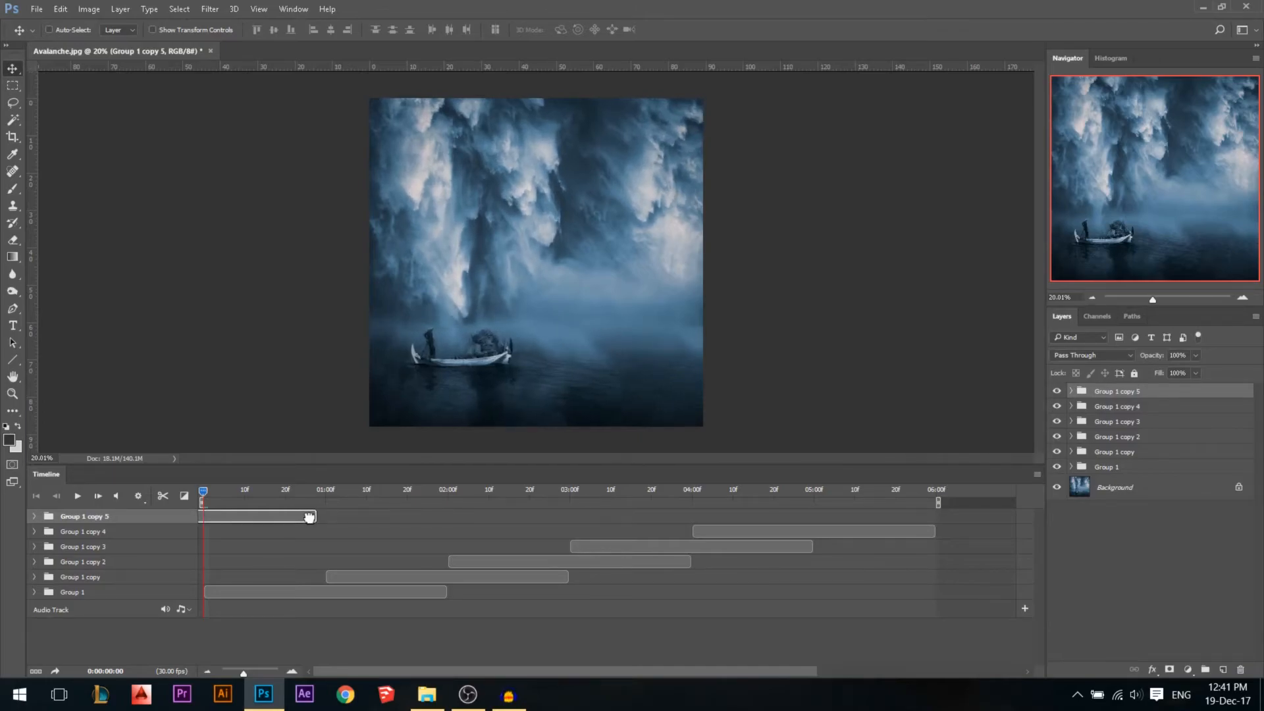
pyautogui.moveTo(311, 516); pyautogui.dragTo(331, 516)
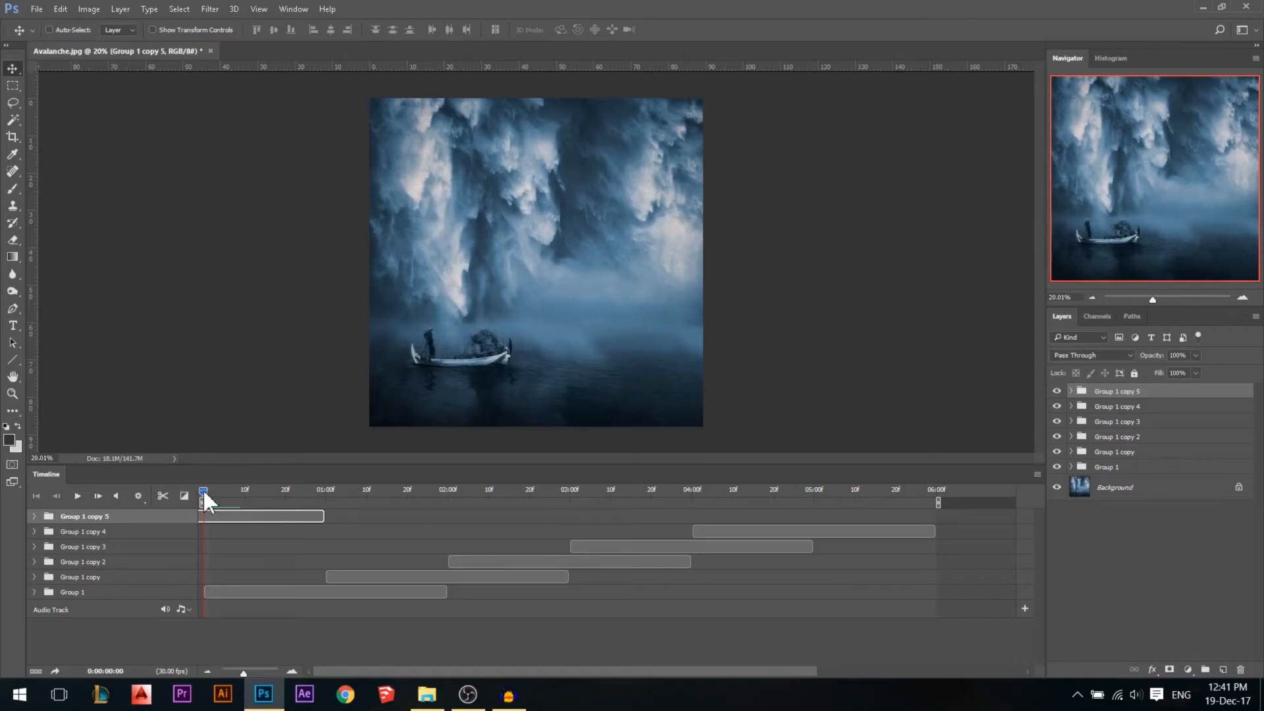
pyautogui.moveTo(203, 500); pyautogui.dragTo(327, 500)
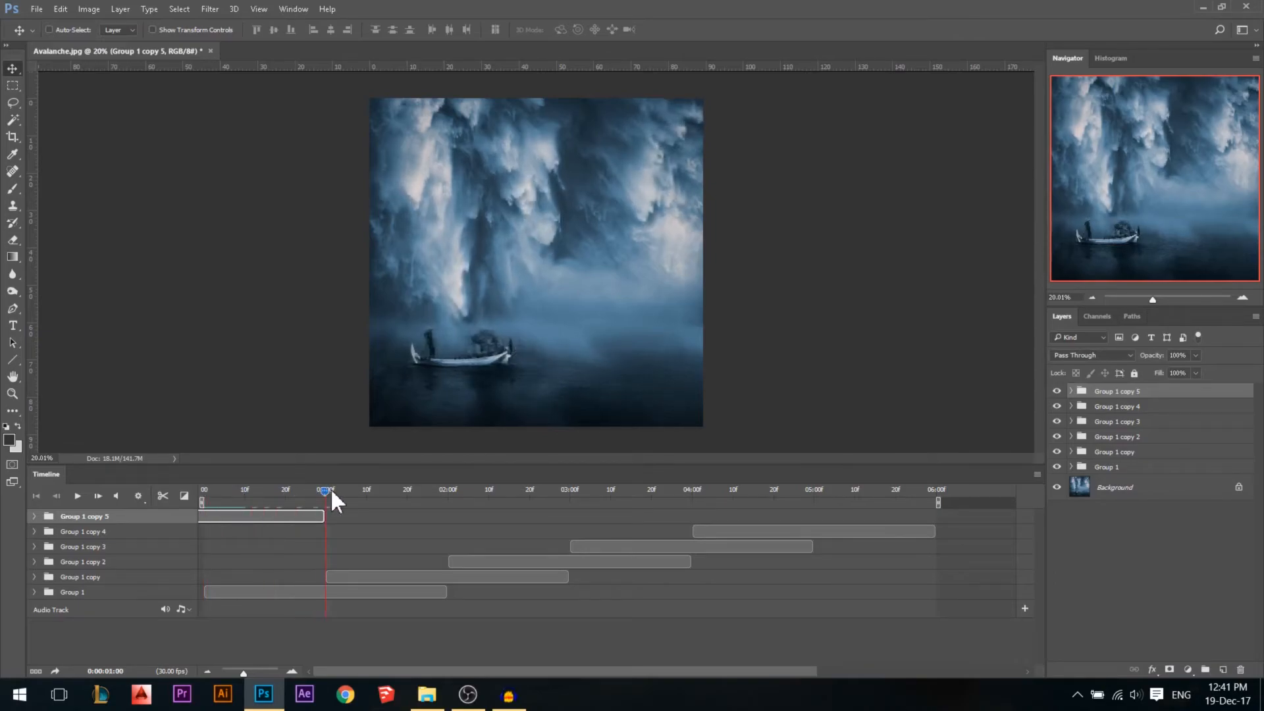
pyautogui.moveTo(325, 491); pyautogui.dragTo(431, 491)
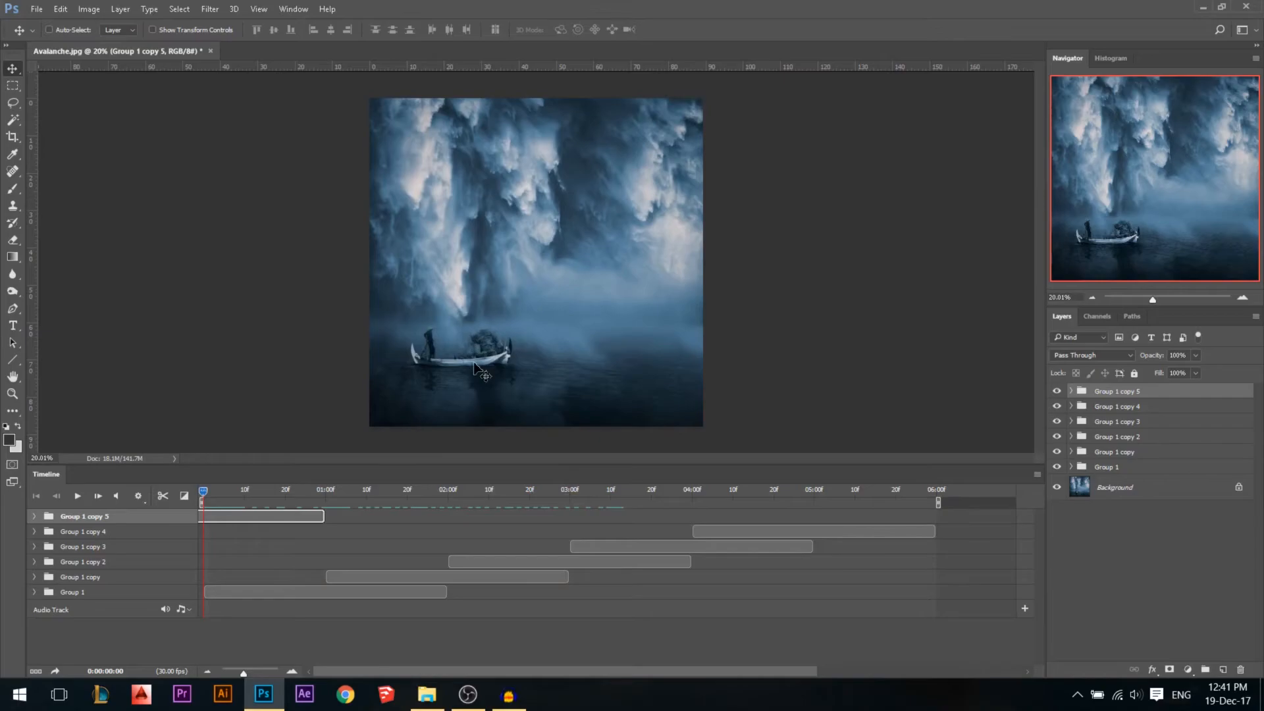
pyautogui.moveTo(569, 385)
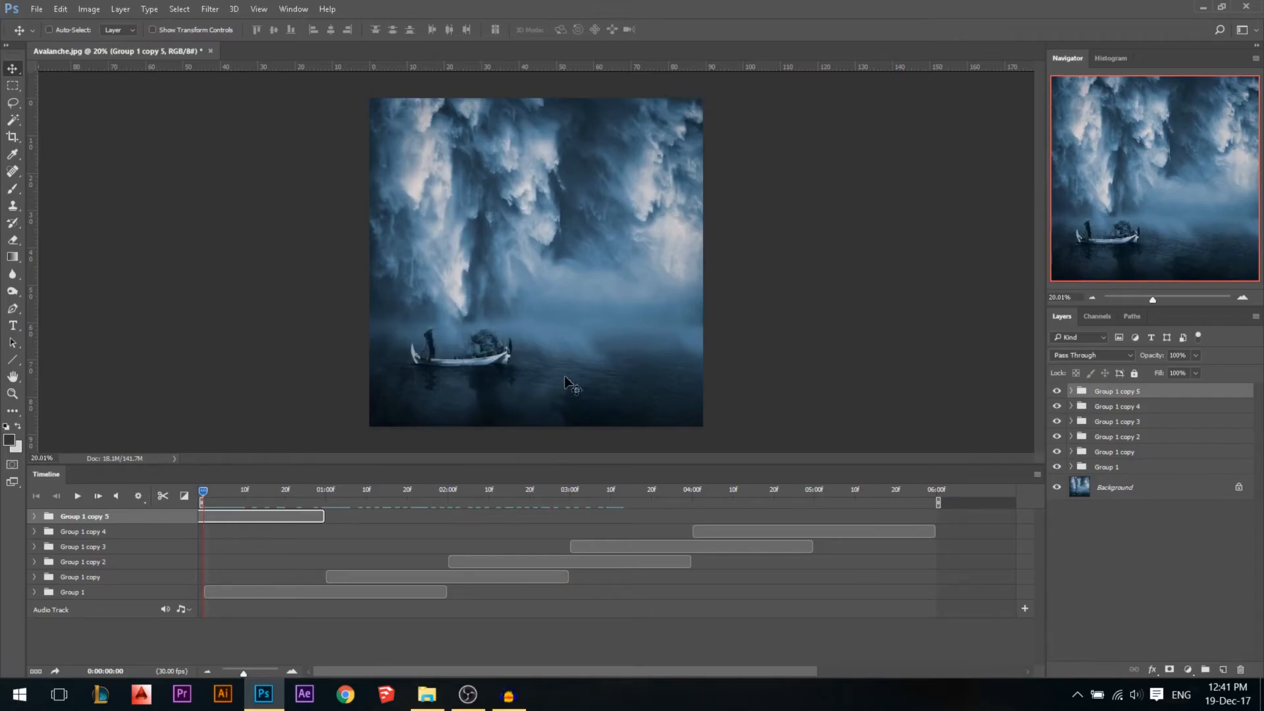
pyautogui.moveTo(782, 363)
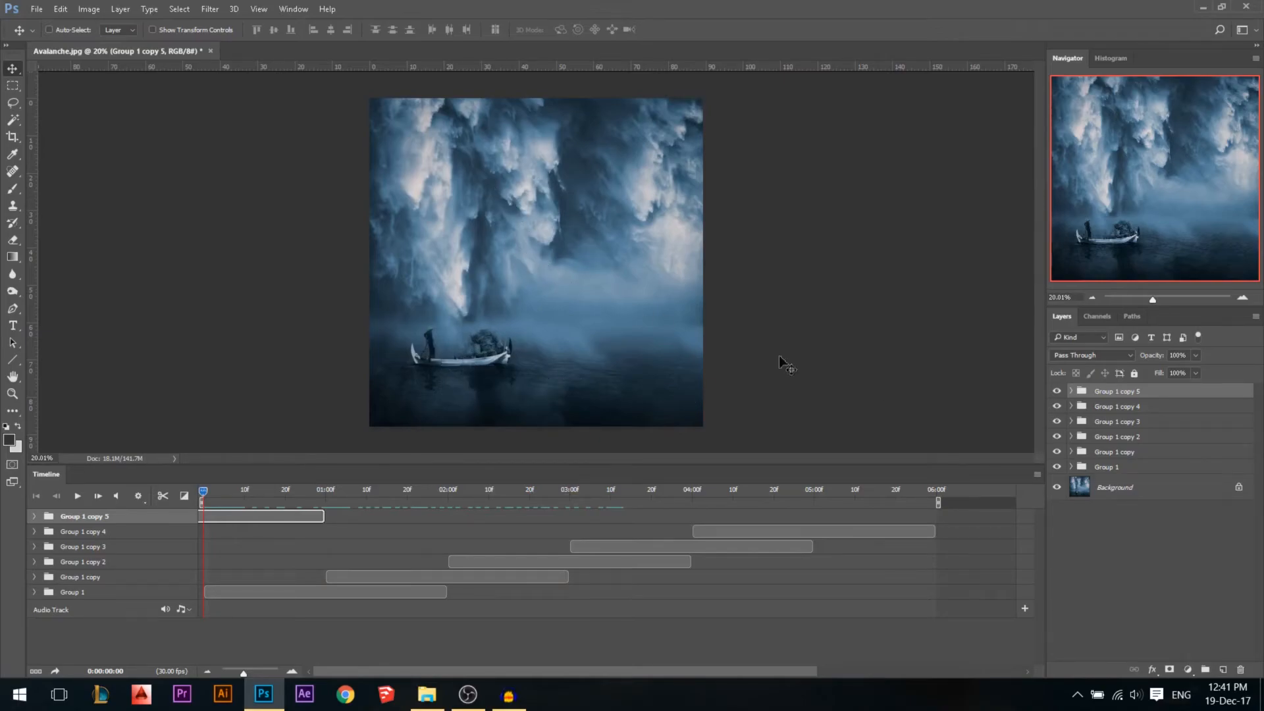
pyautogui.click(1114, 487)
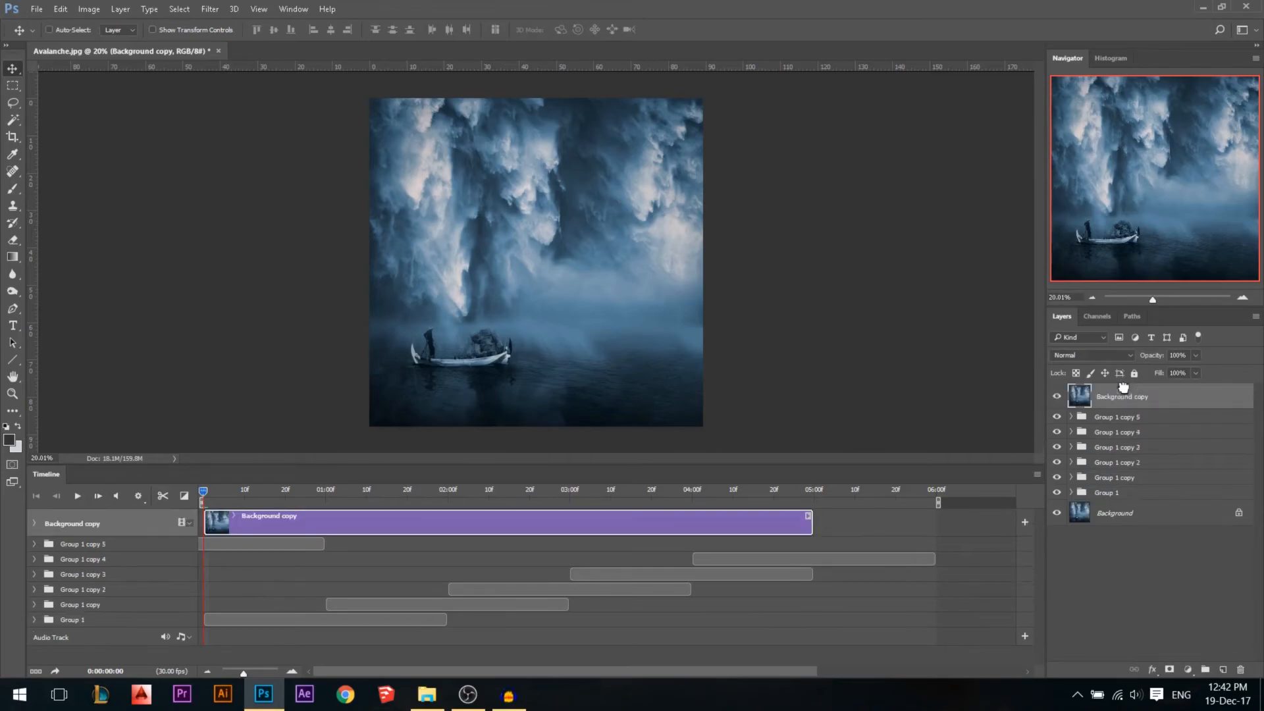
# Move the Background copy above all groups and extend its clip to 06:00f.
pyautogui.moveTo(808, 523); pyautogui.dragTo(869, 522)
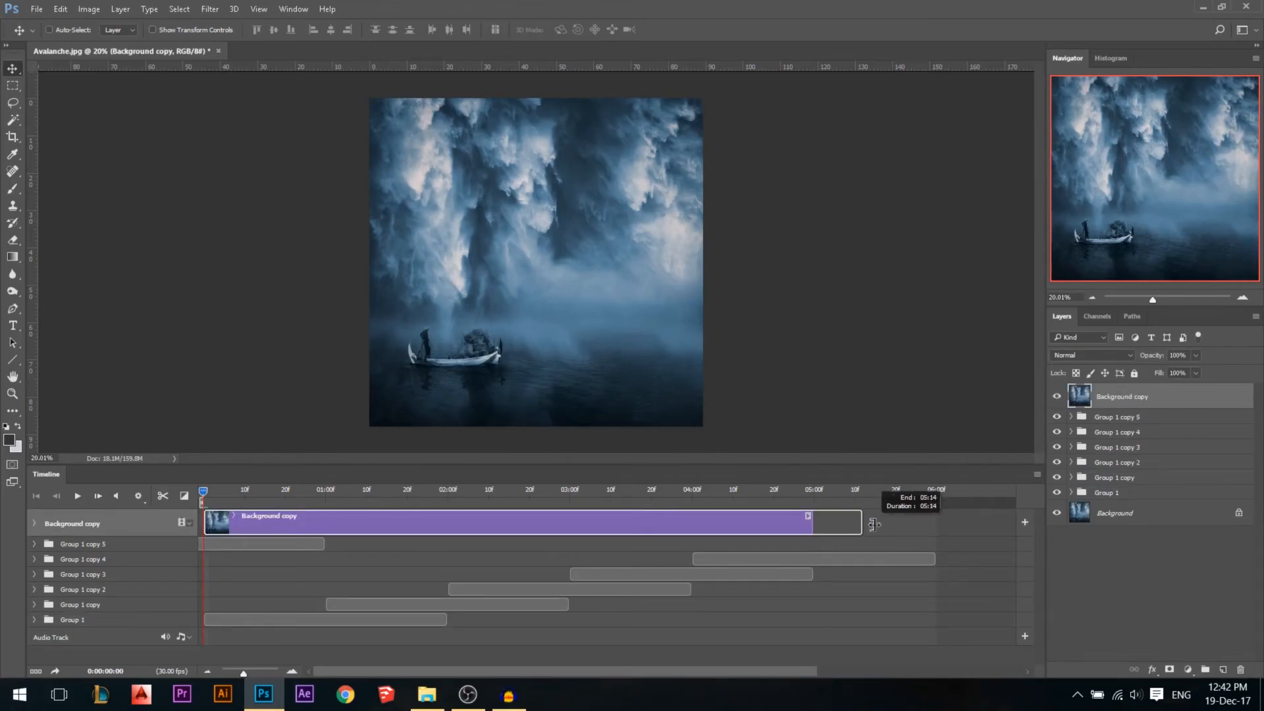
pyautogui.moveTo(809, 522); pyautogui.dragTo(931, 523)
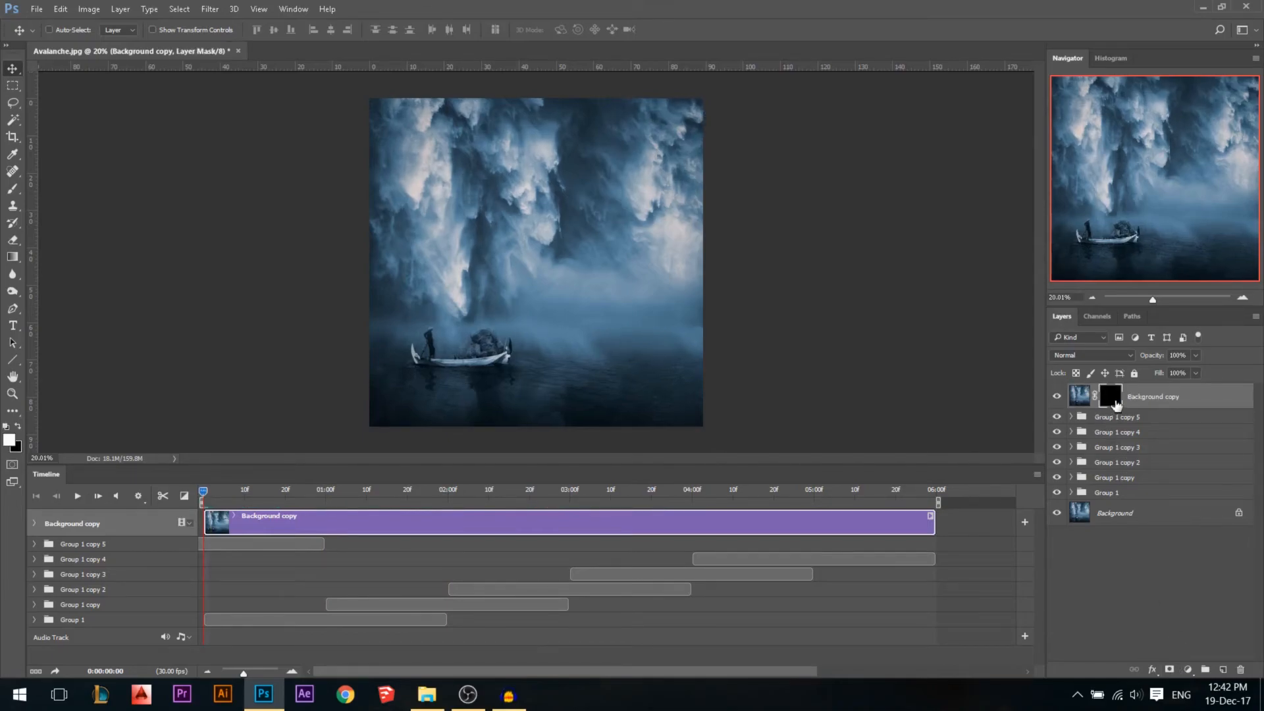
pyautogui.moveTo(27, 198)
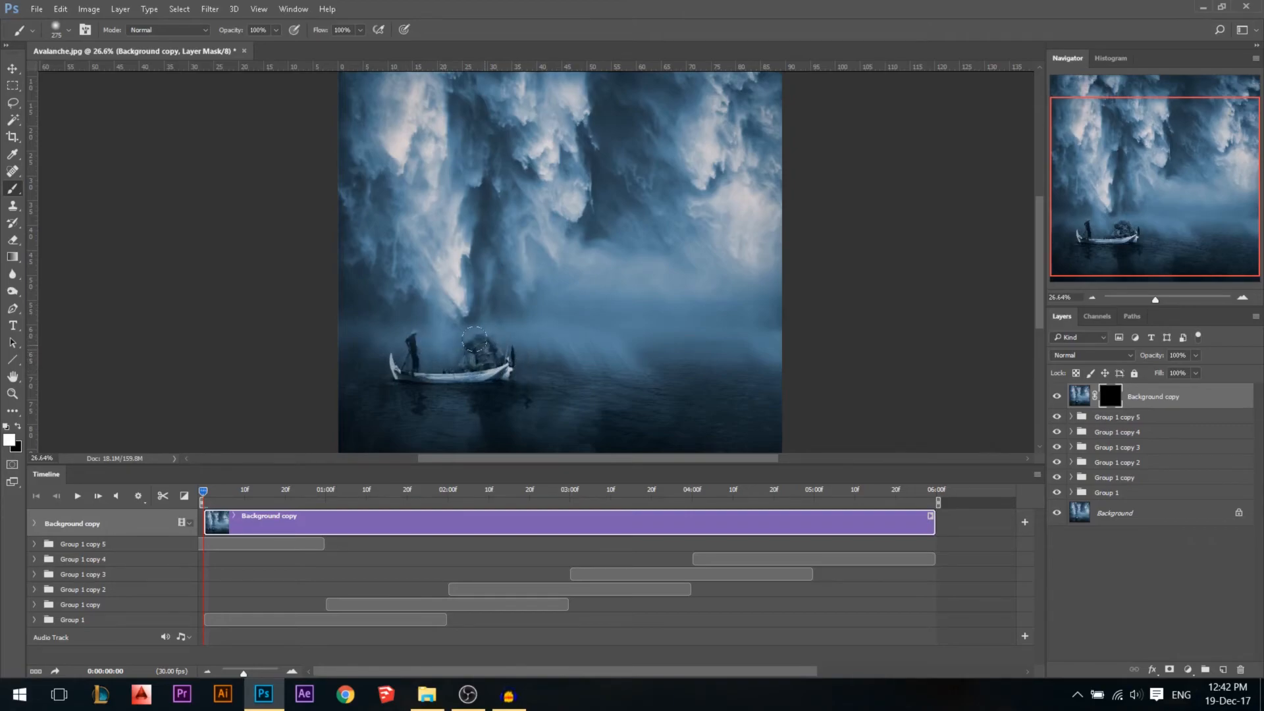
# Paint white over the boat on the black mask so the boat stays visible and still.
pyautogui.moveTo(475, 339); pyautogui.dragTo(390, 361)
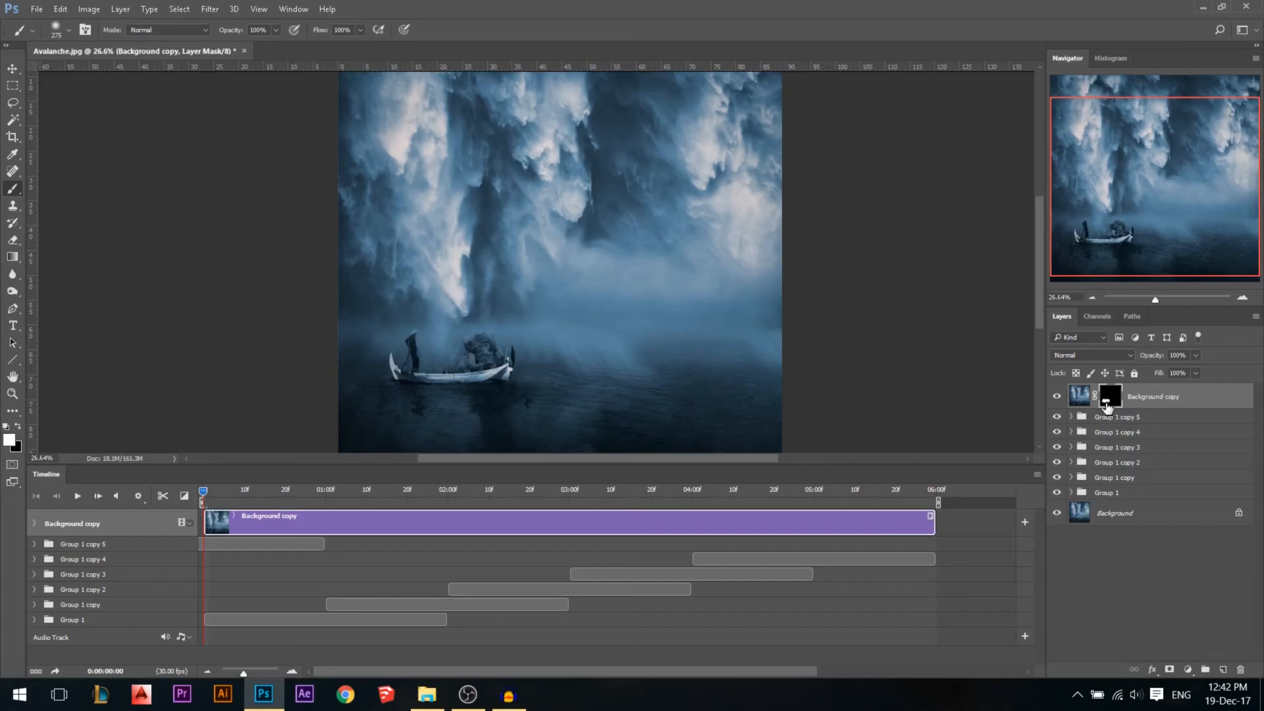
pyautogui.moveTo(293, 438)
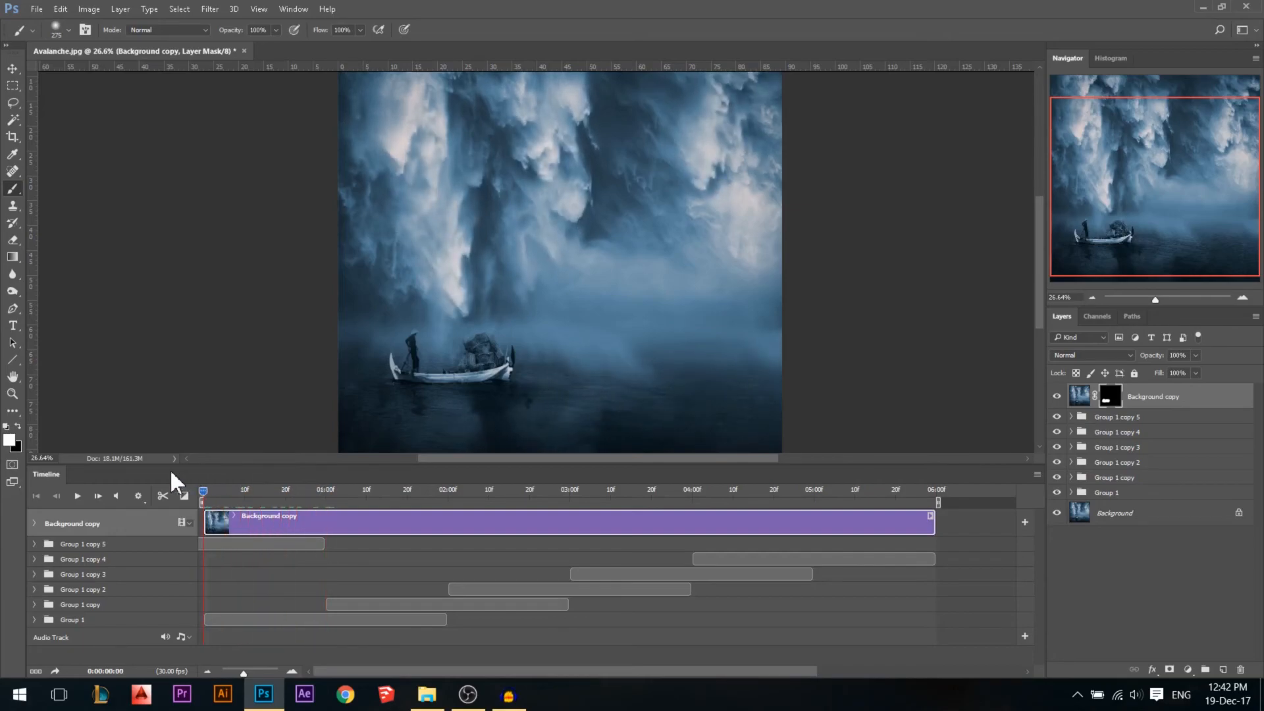
pyautogui.moveTo(50, 668)
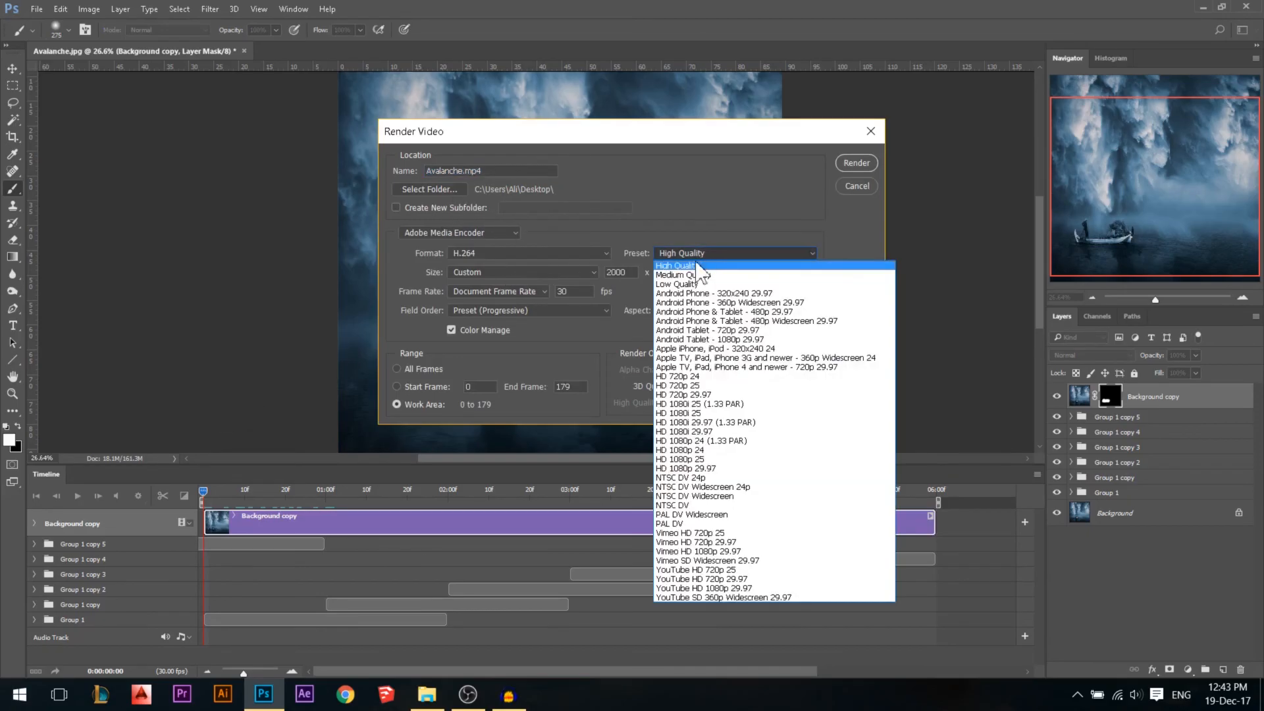
pyautogui.moveTo(697, 579)
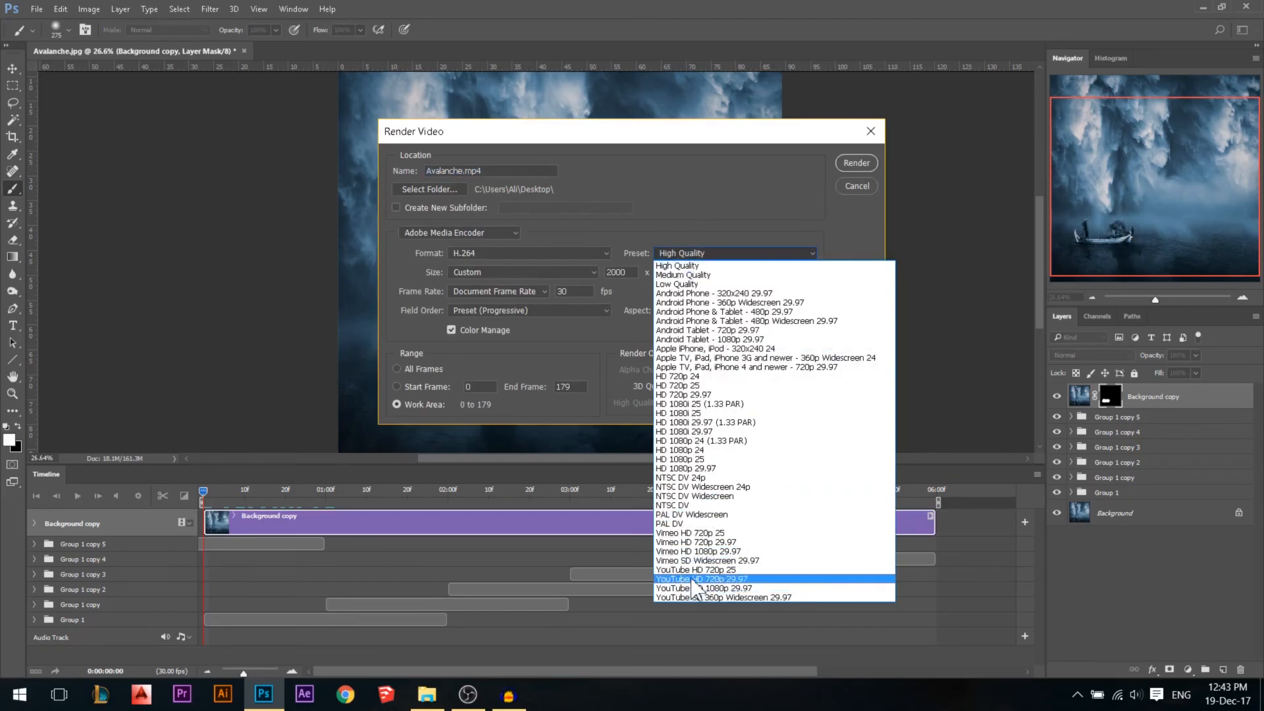
pyautogui.moveTo(650, 445)
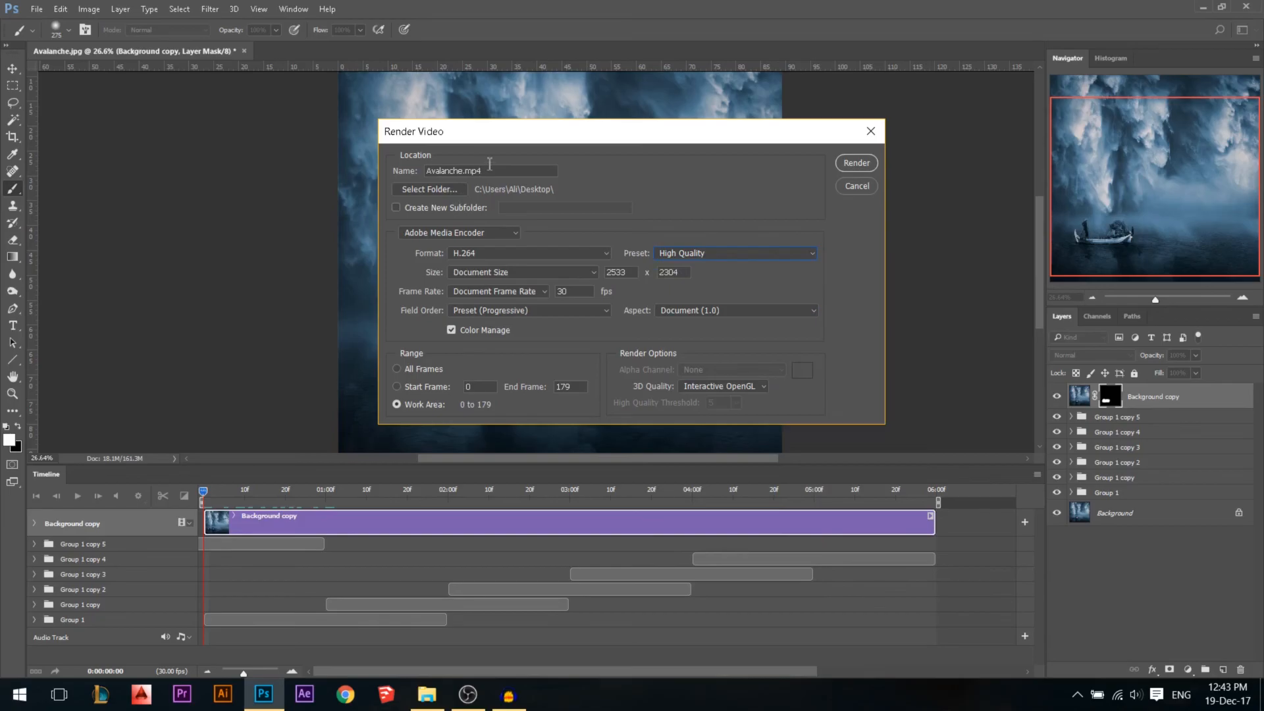
# Set Render Video to Document Size and All Frames, then render Avalanche.mp4 as H.264 High Quality.
pyautogui.click(529, 253)
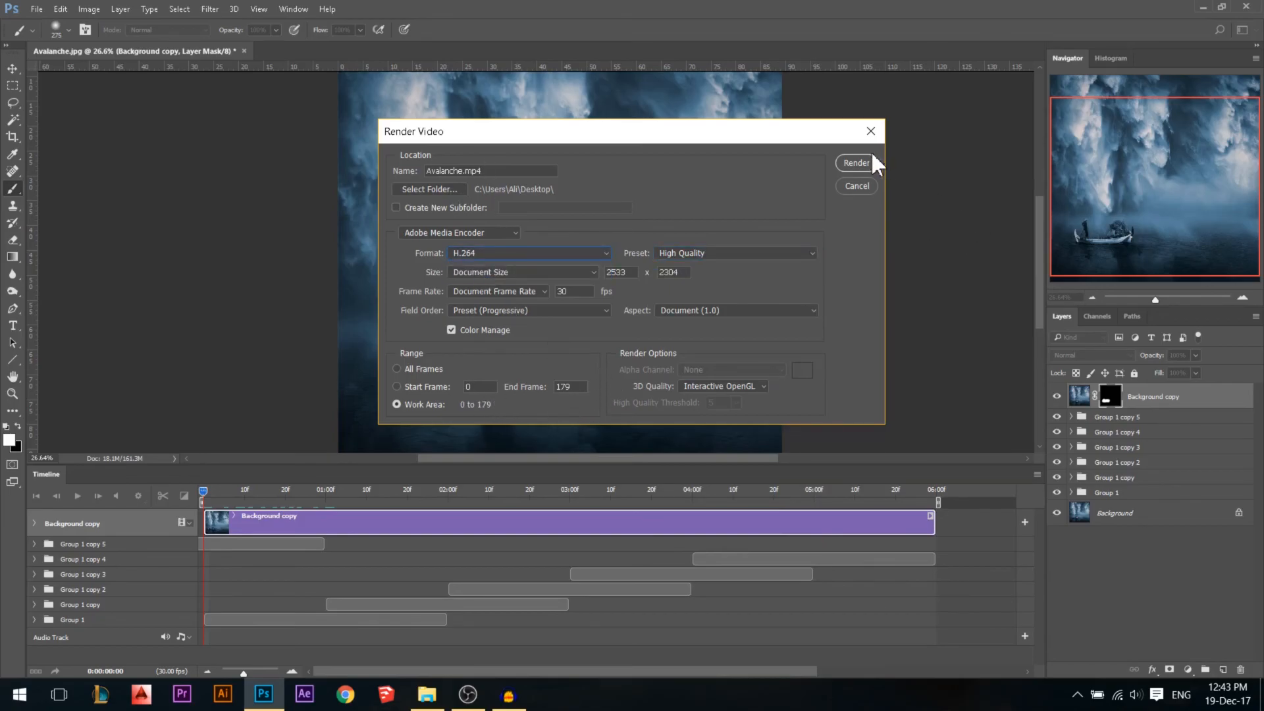
pyautogui.click(396, 368)
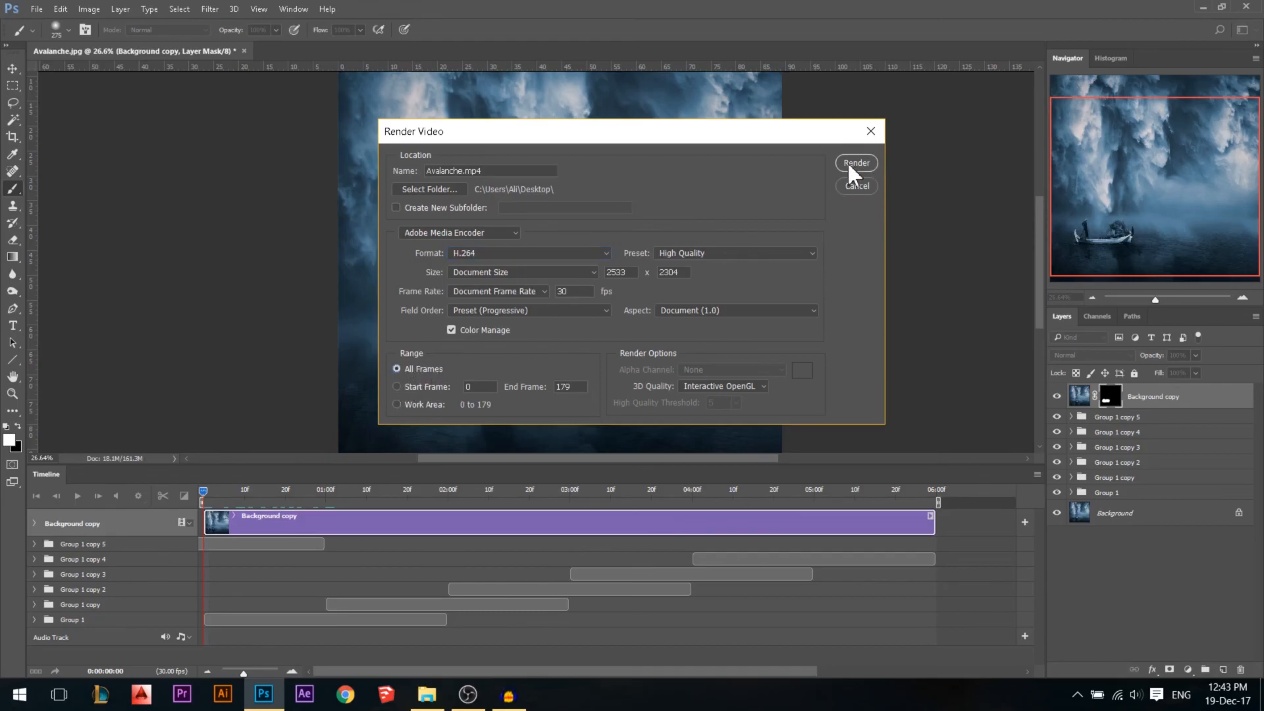
pyautogui.click(855, 163)
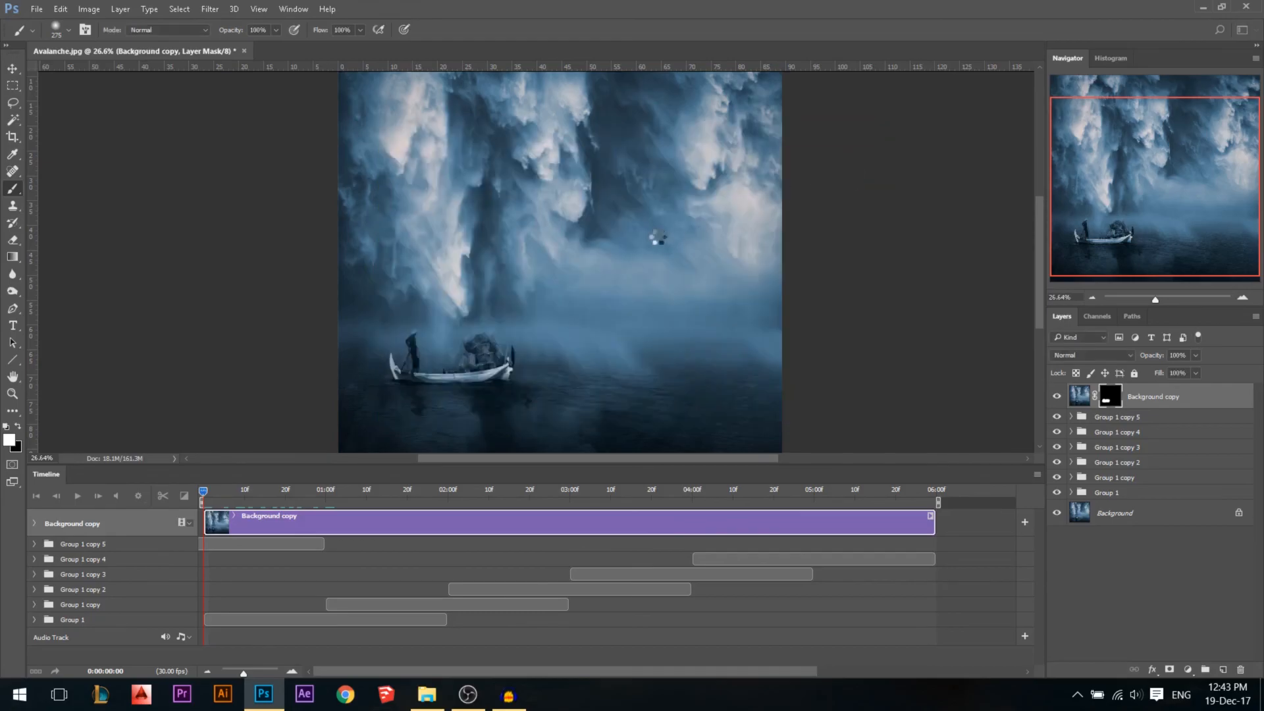